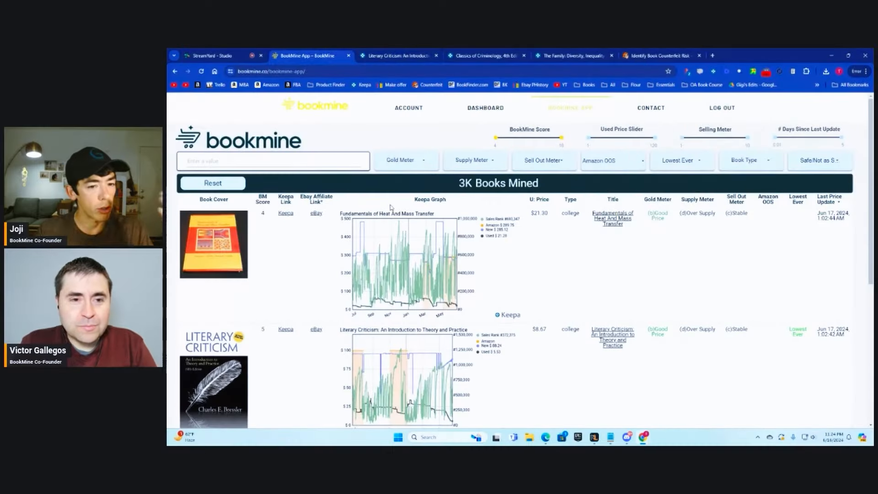
Filter BookMine's book list by Book Type to see per-type record counts, including 691 college titles
left_click(751, 160)
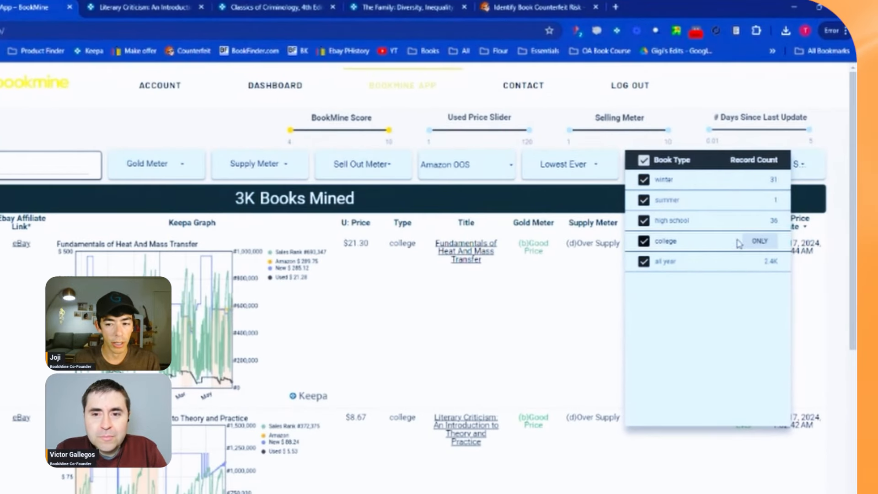
mouse_move(746, 220)
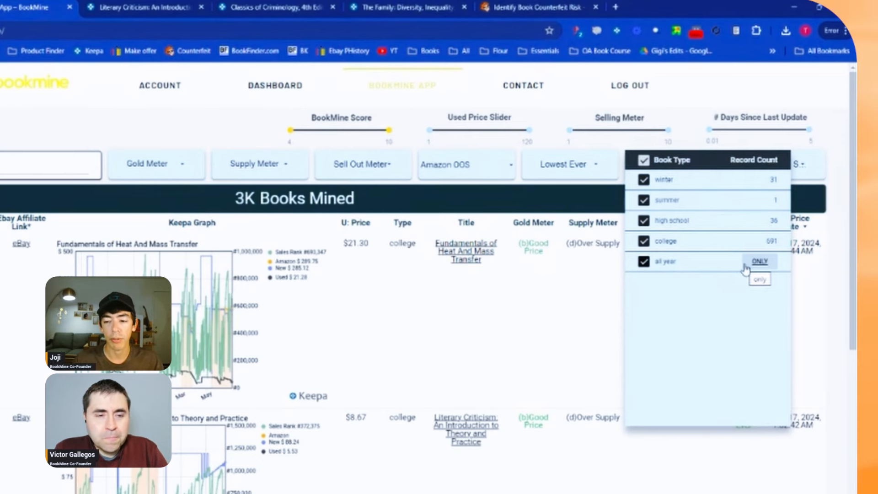
left_click(758, 261)
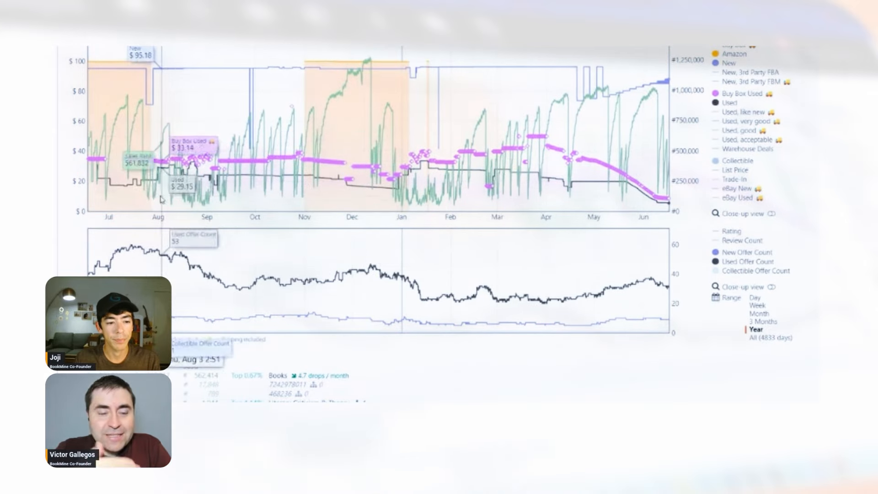
mouse_move(322, 204)
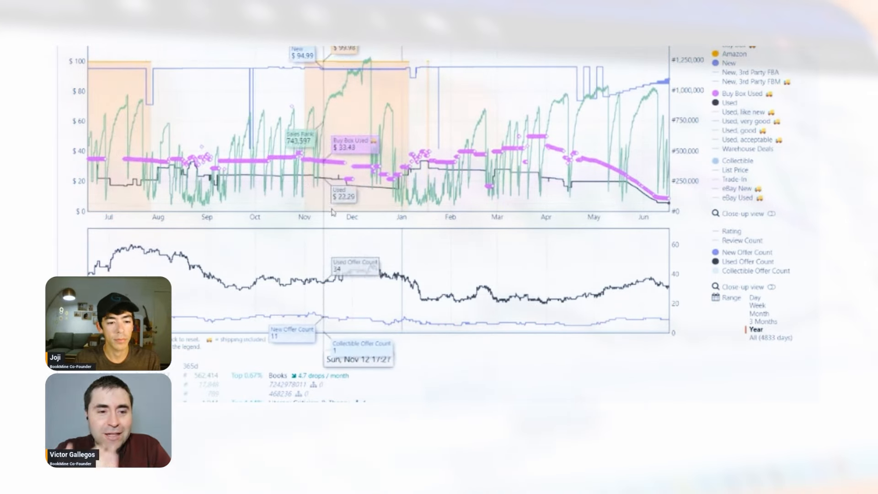
left_click(771, 337)
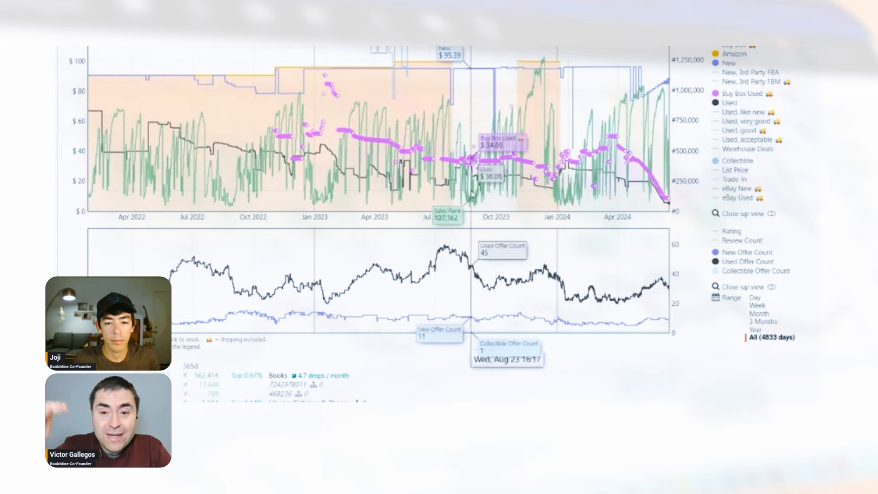
left_click(755, 329)
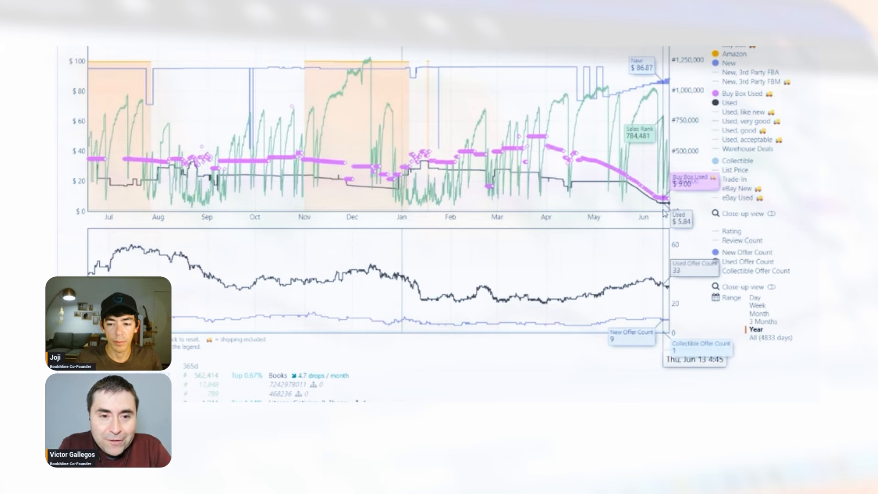
mouse_move(549, 179)
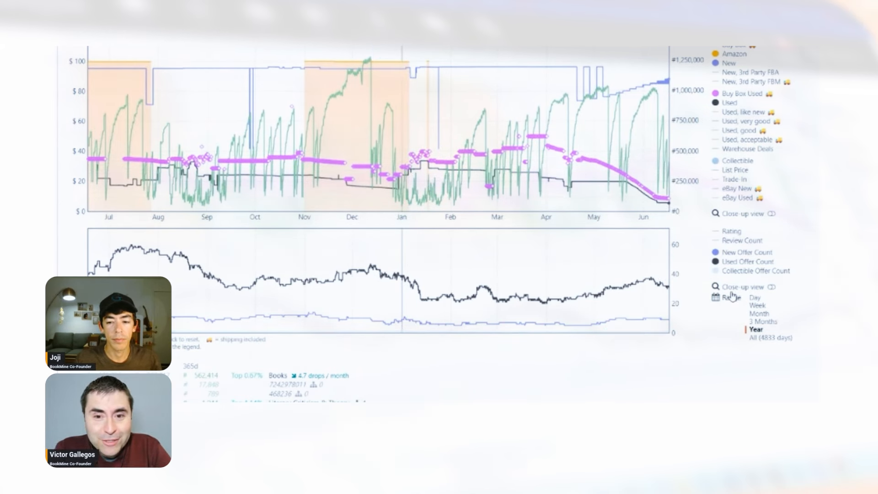
mouse_move(664, 212)
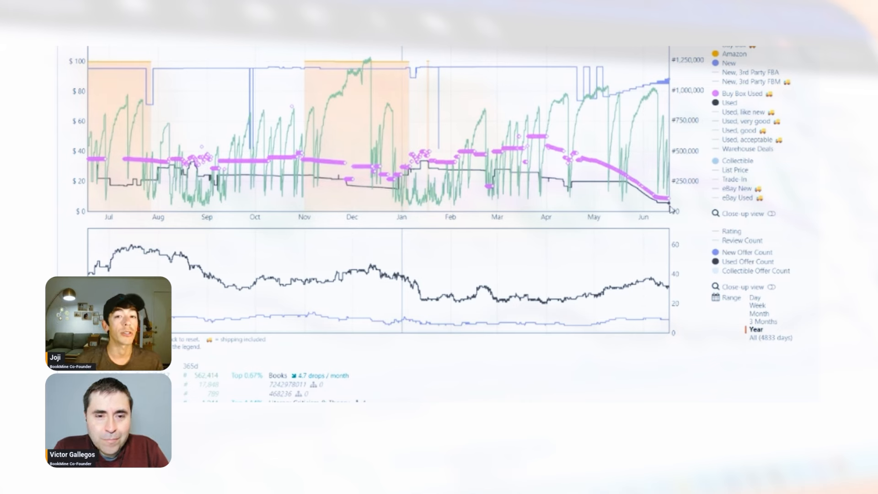
mouse_move(644, 223)
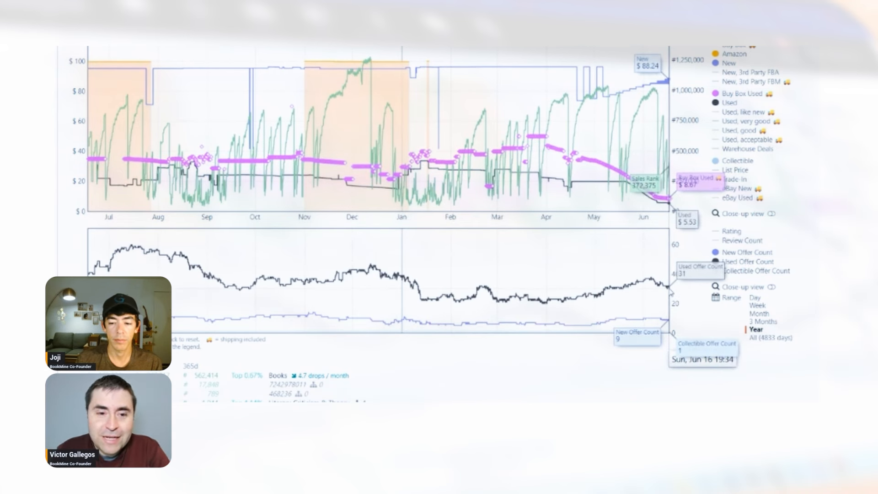
mouse_move(595, 258)
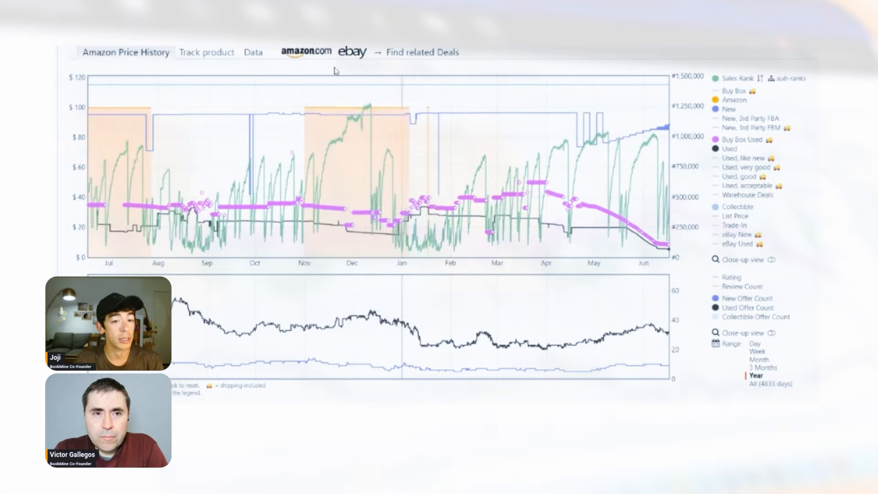
Reach the textbook's Amazon page, dismiss the CNET popup and view its other-seller offers
left_click(483, 55)
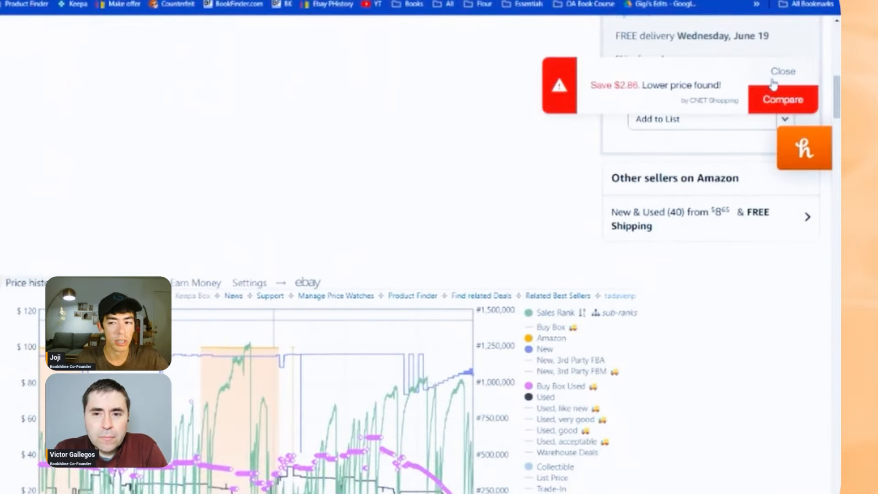
left_click(783, 71)
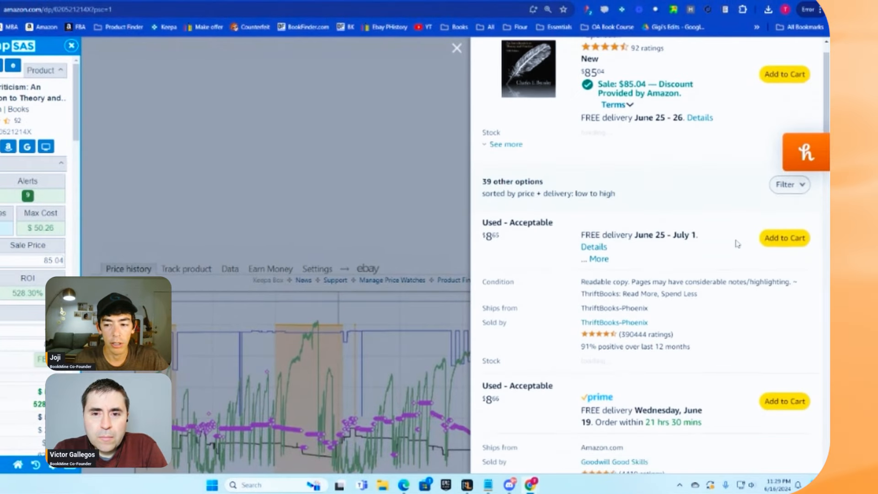
left_click(789, 184)
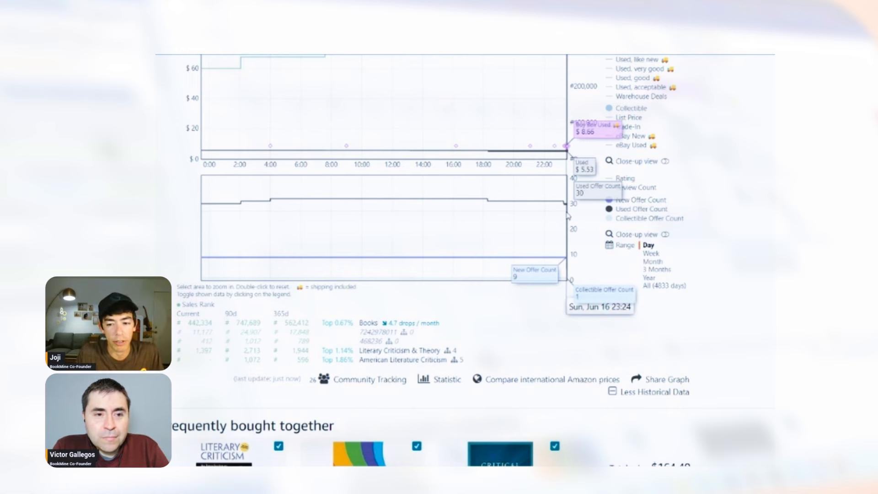
Switch the Keepa graph to the one-year range showing used Buy Box near $9.97
left_click(651, 325)
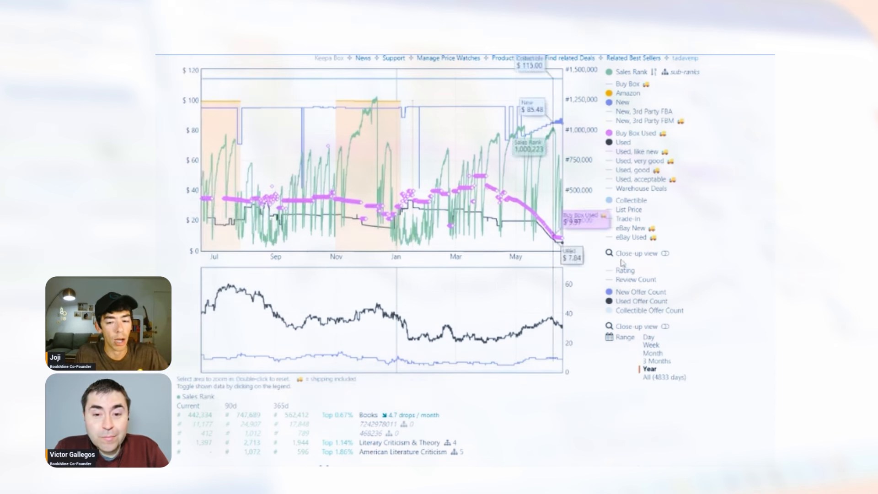
mouse_move(688, 251)
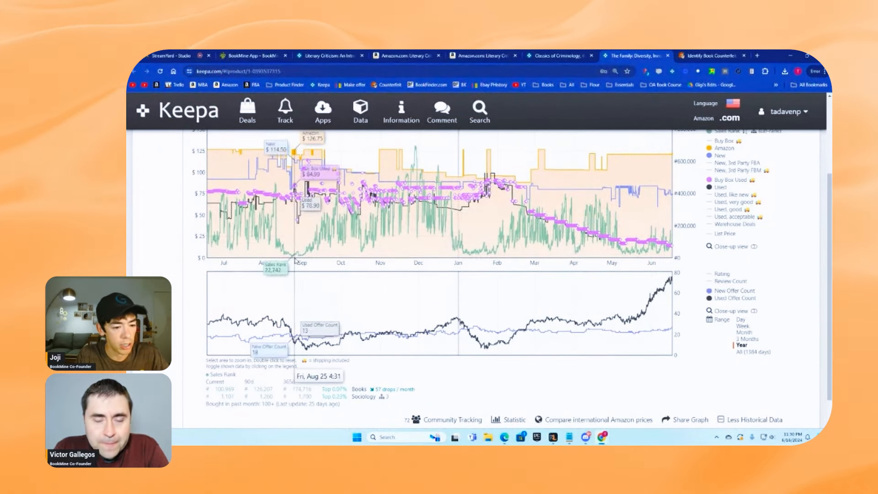
mouse_move(494, 235)
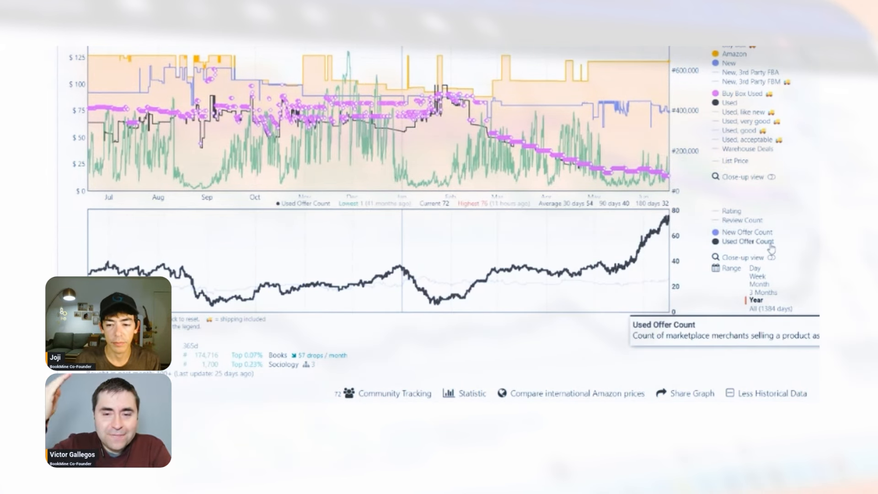
mouse_move(756, 227)
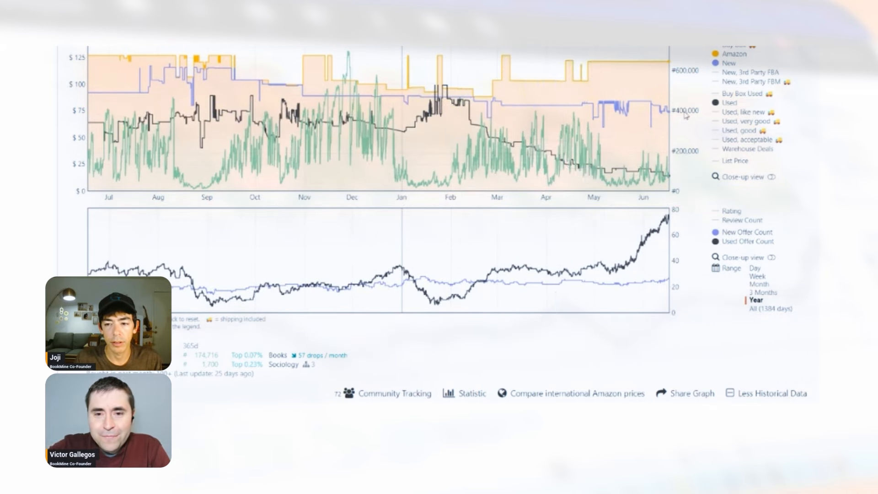
mouse_move(552, 162)
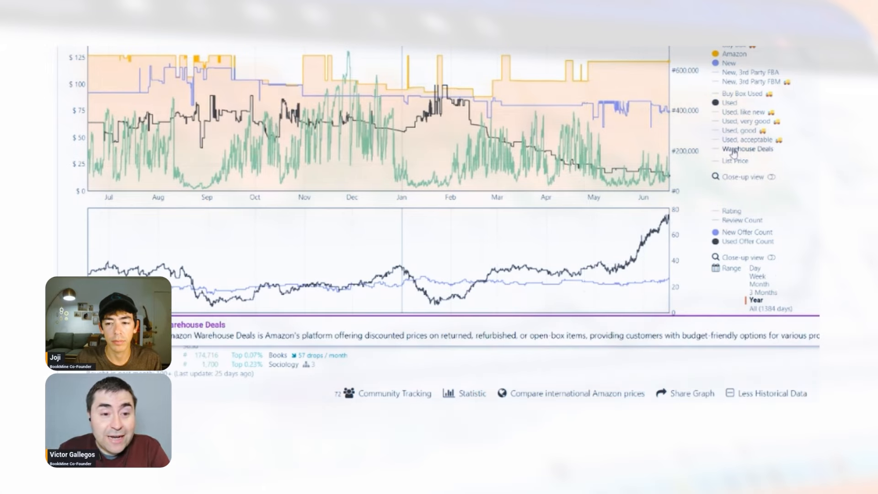
Plot Warehouse Deals prices and extend the range to the full 1384-day history
left_click(747, 148)
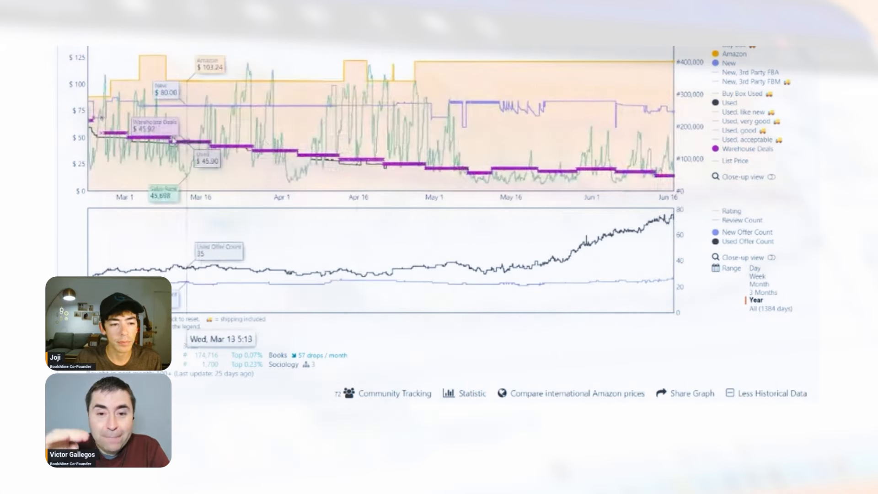
mouse_move(311, 162)
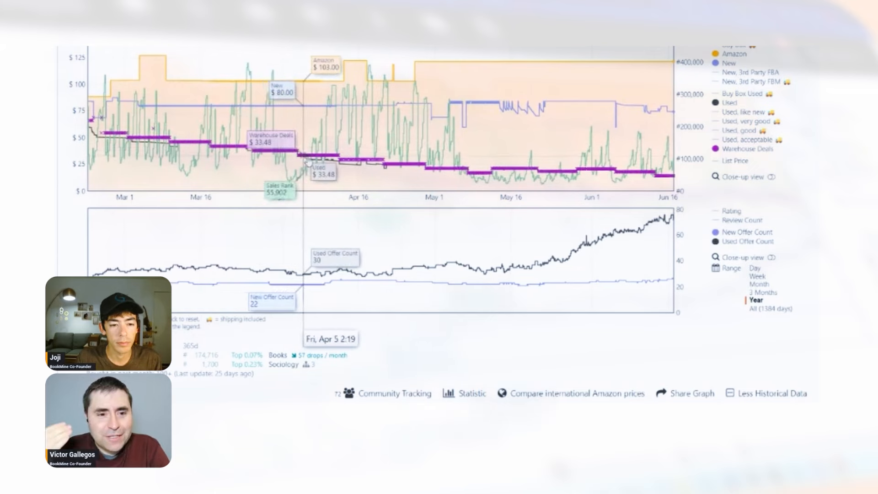
mouse_move(439, 172)
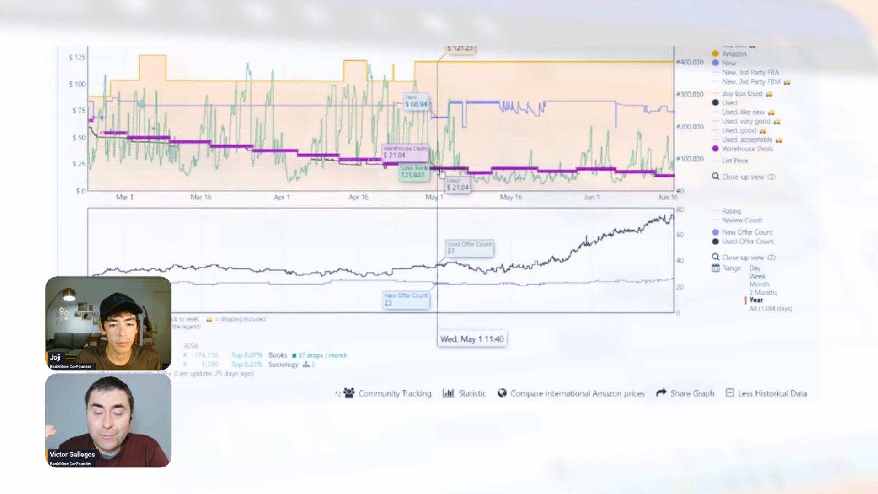
mouse_move(560, 174)
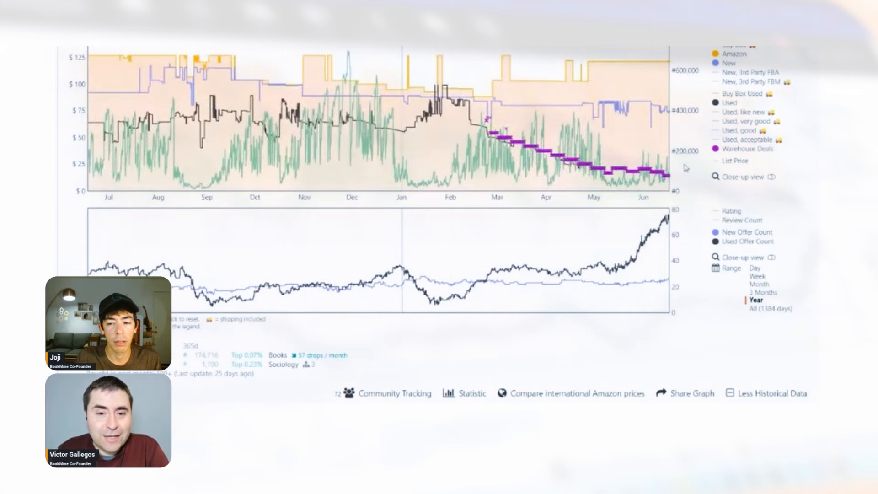
scroll("down", 3)
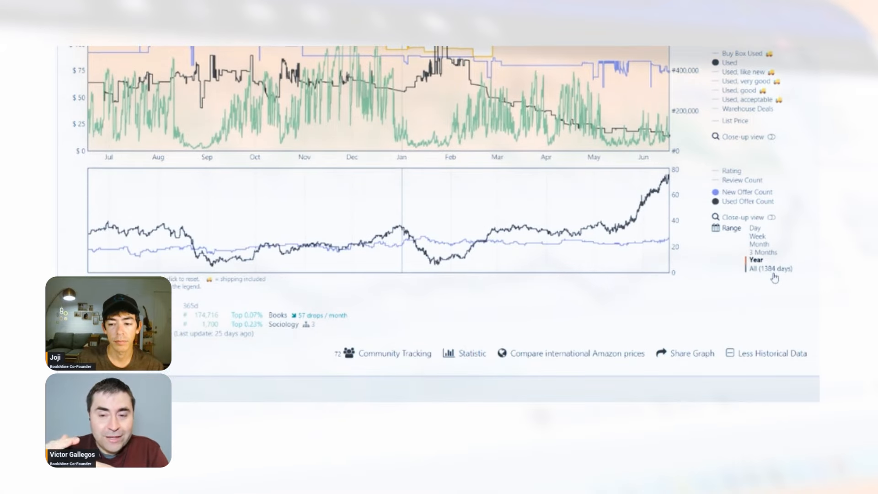
left_click(771, 268)
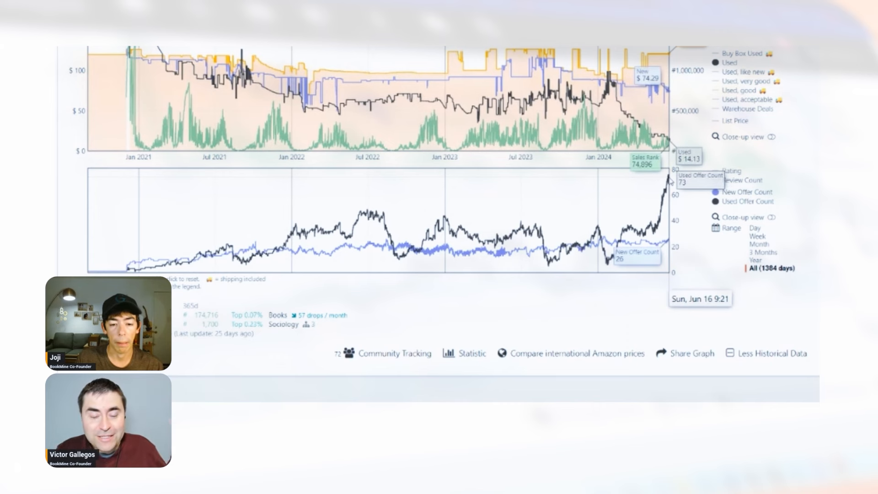
mouse_move(728, 235)
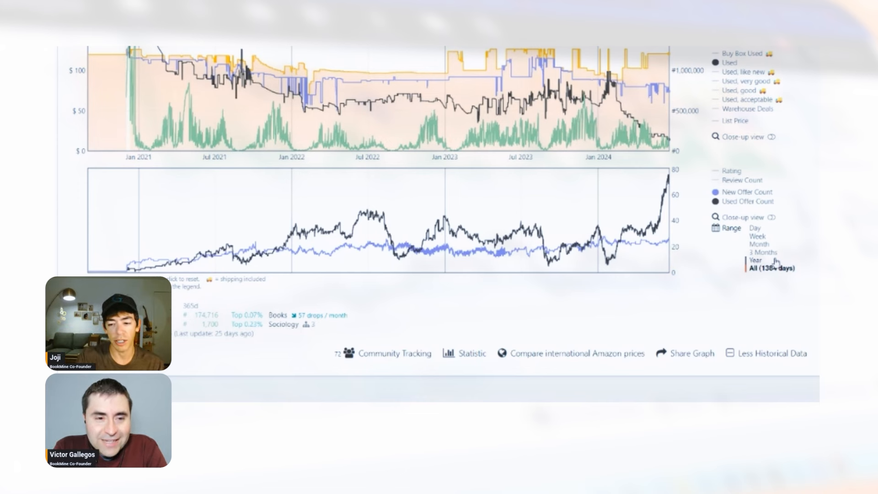
mouse_move(670, 181)
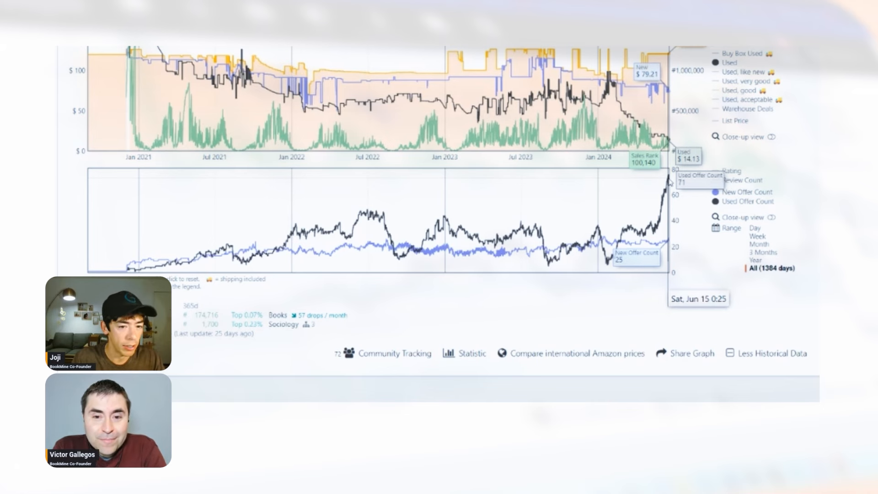
mouse_move(652, 183)
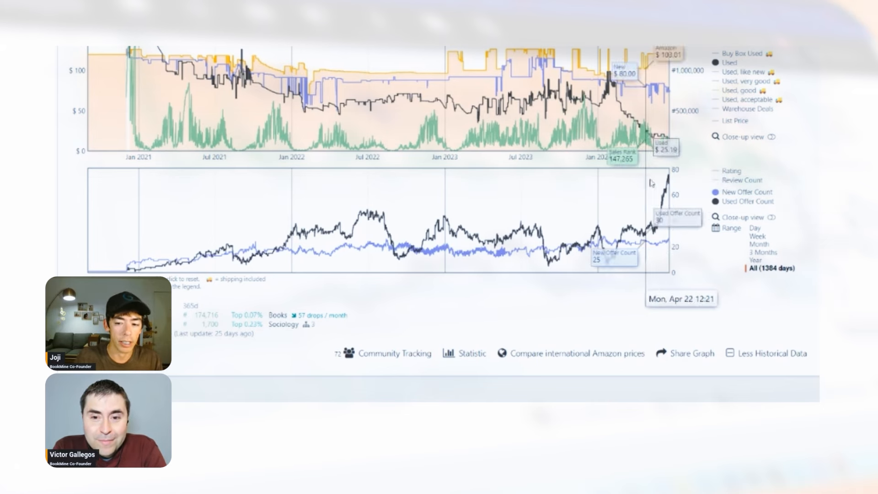
Narrow the Classics of Criminology charts to the past year, keeping Warehouse Deals plotted
left_click(756, 306)
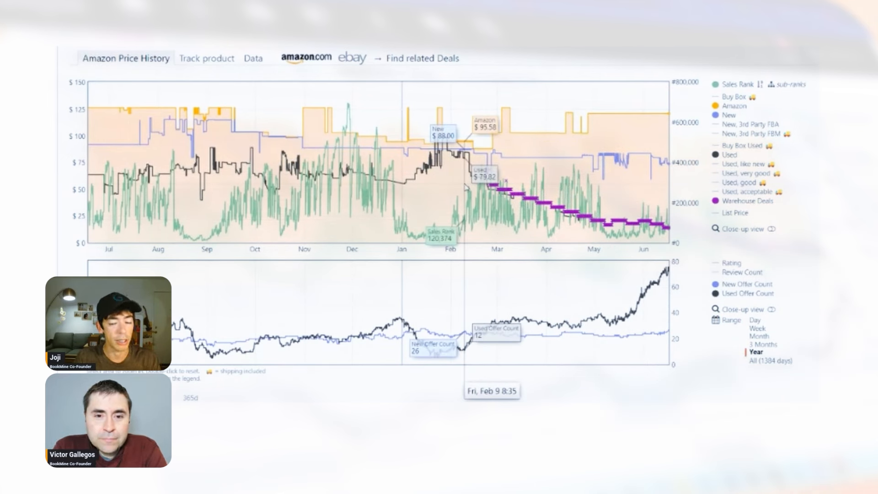
mouse_move(608, 192)
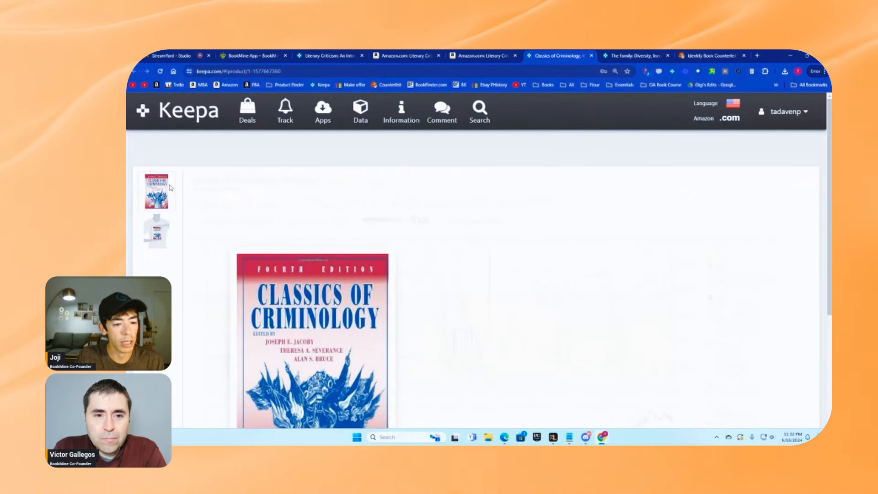
After viewing the January spike, extend the range to the full 4432-day history from 2013
scroll("down", 3)
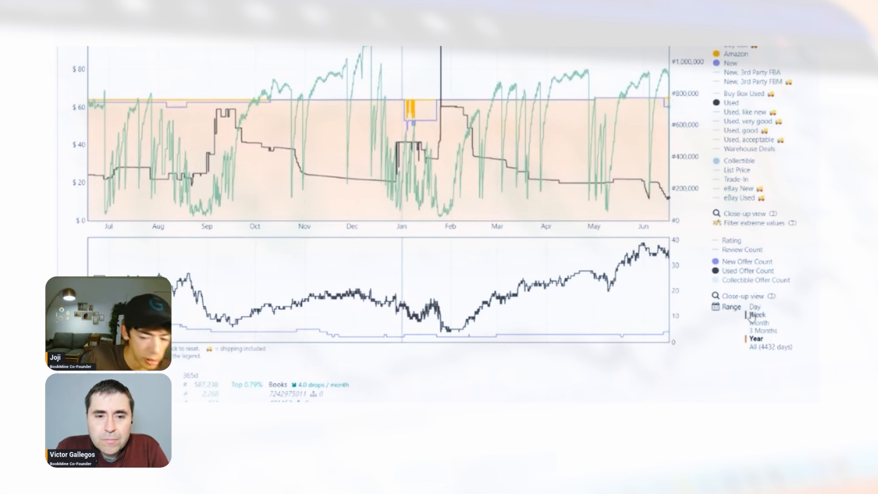
mouse_move(746, 270)
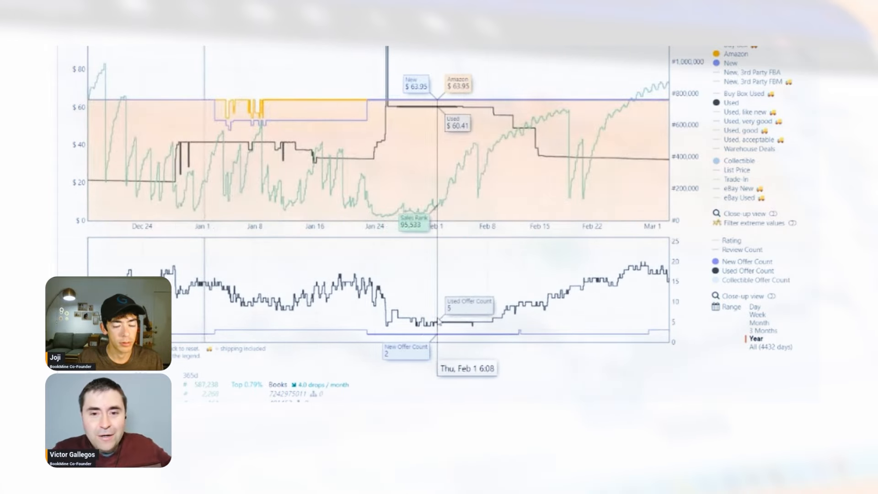
left_click(772, 346)
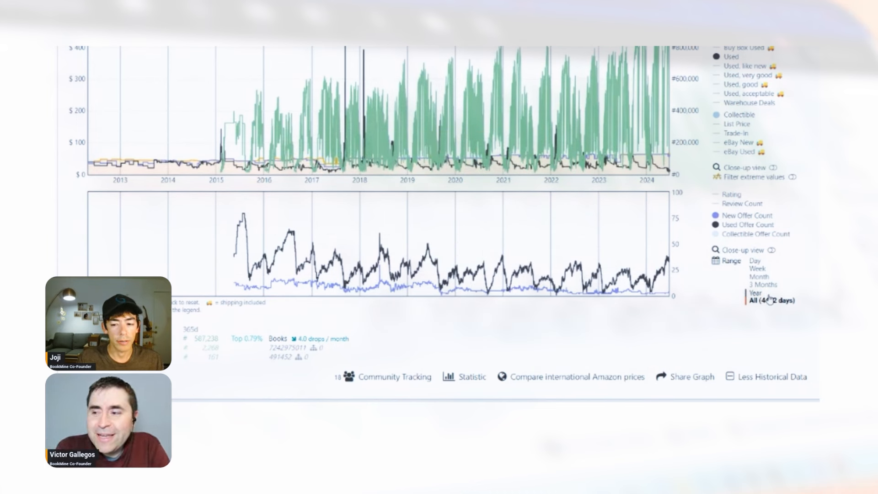
left_click(755, 292)
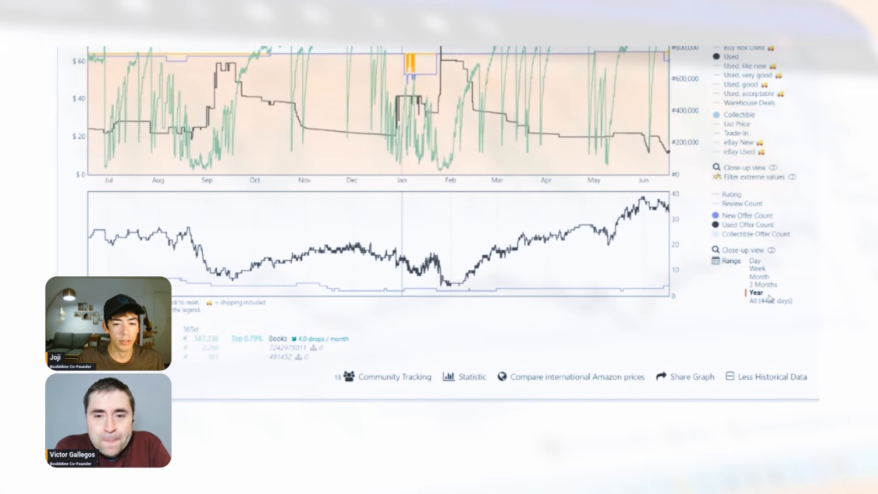
left_click(756, 300)
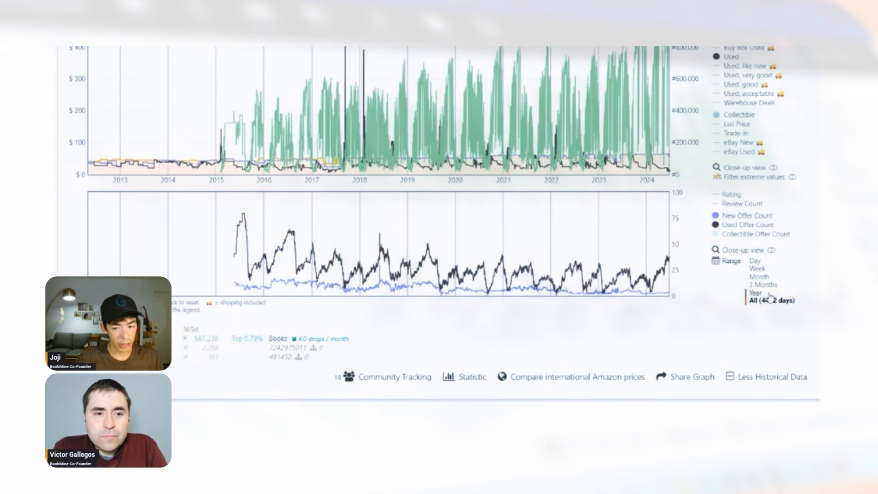
left_click(755, 292)
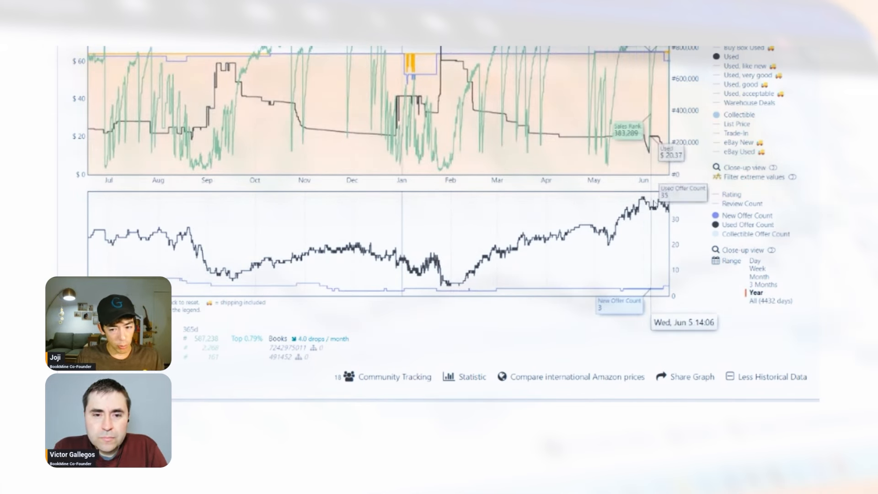
left_click(771, 300)
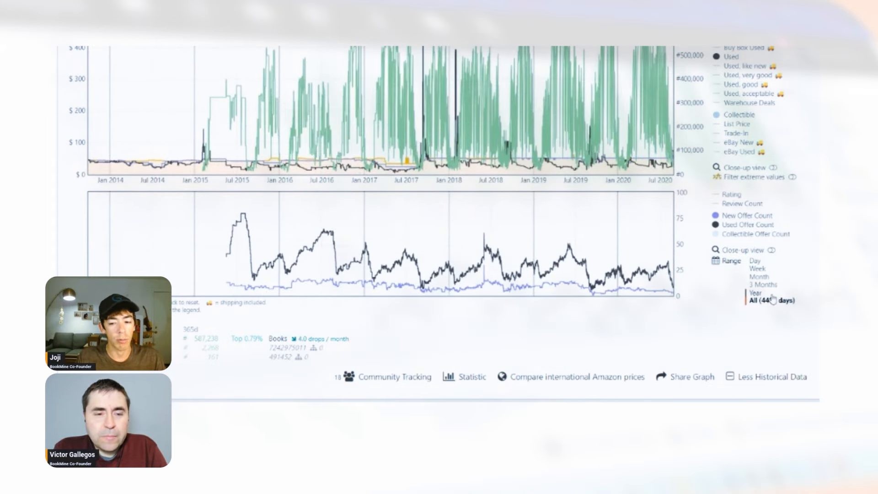
left_click(755, 293)
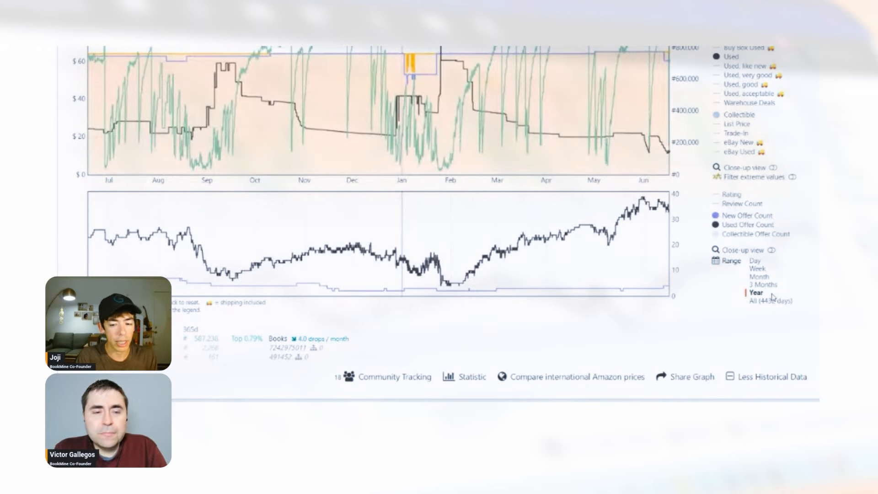
left_click(768, 300)
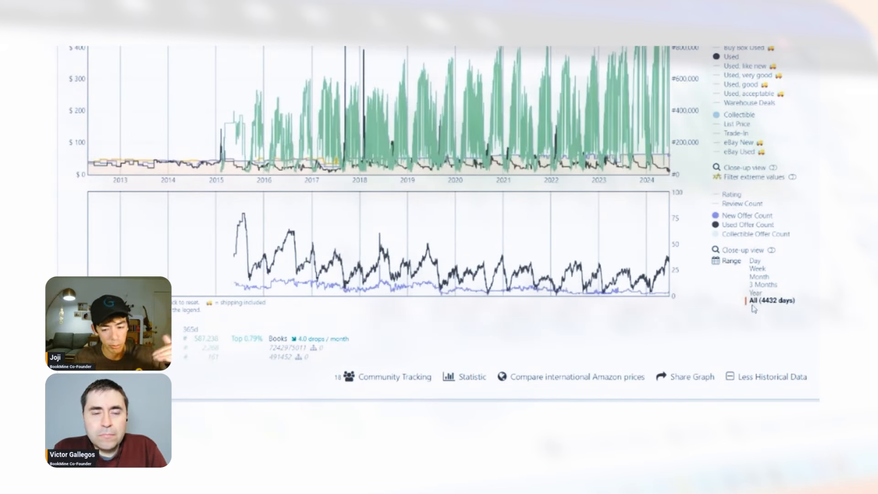
mouse_move(746, 312)
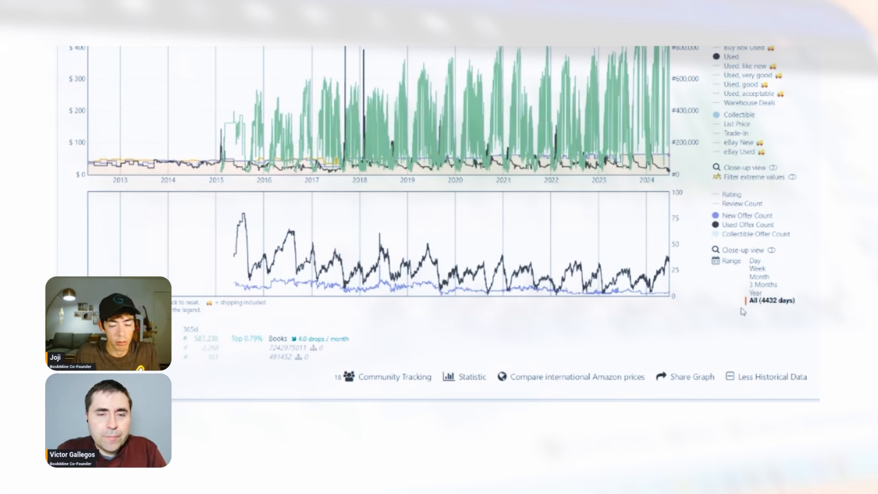
left_click(755, 293)
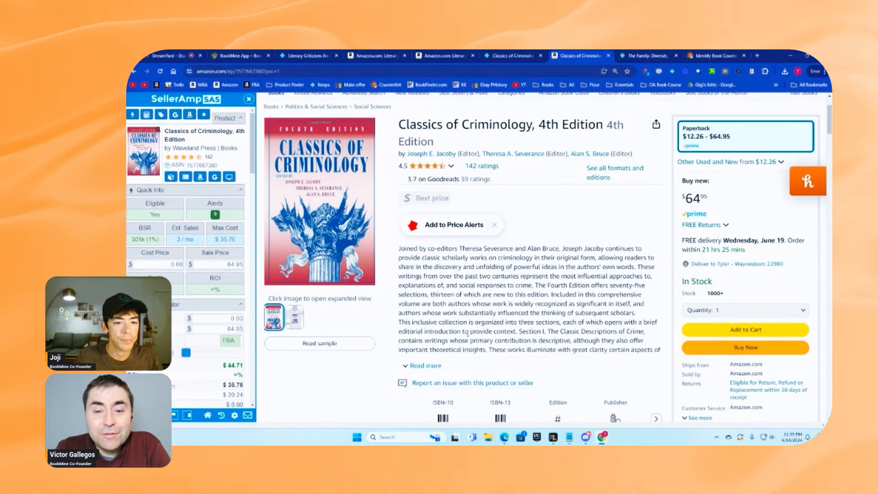
Scroll through the Classics of Criminology page, then switch to the Literary Criticism, 5th Edition listing
scroll("down", 3)
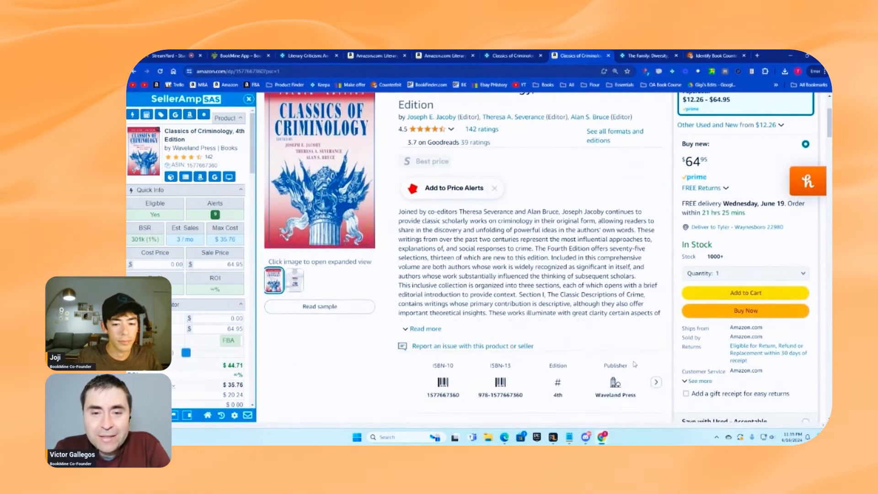
scroll("down", 3)
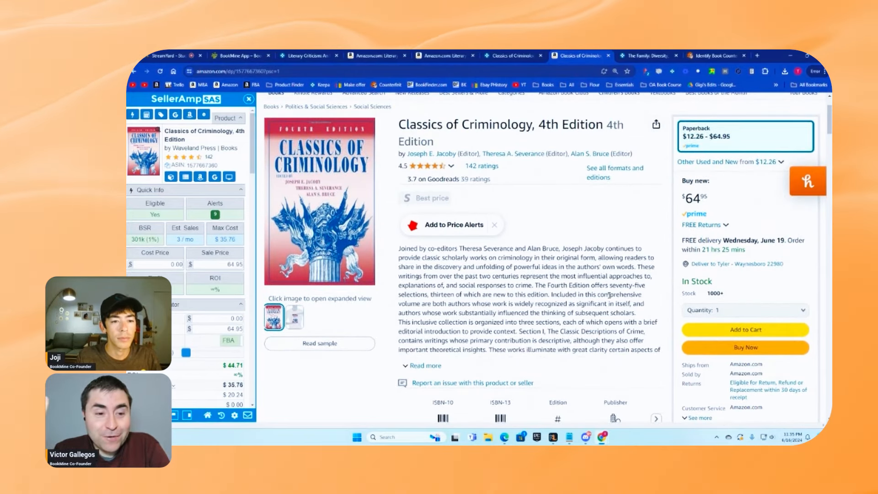
scroll("down", 3)
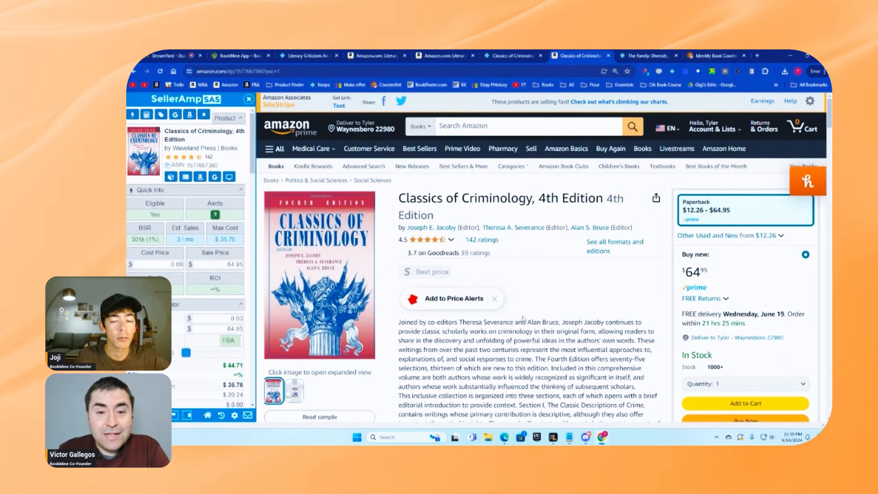
scroll("down", 3)
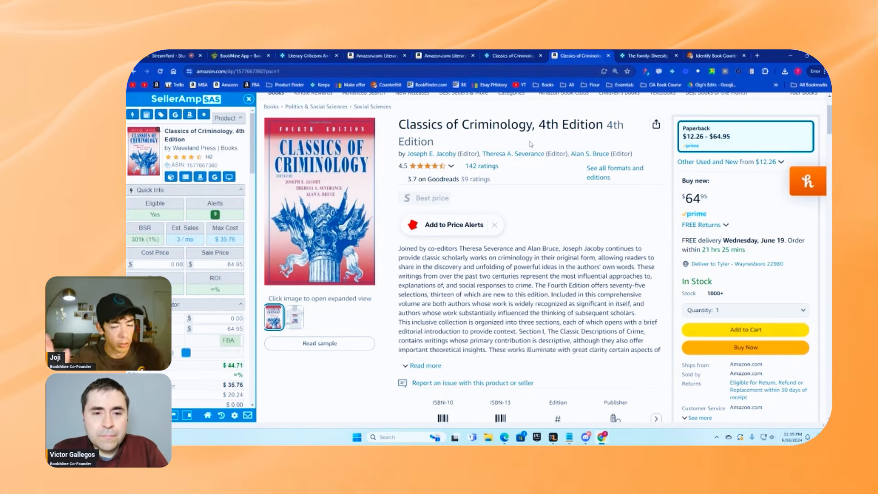
left_click(441, 55)
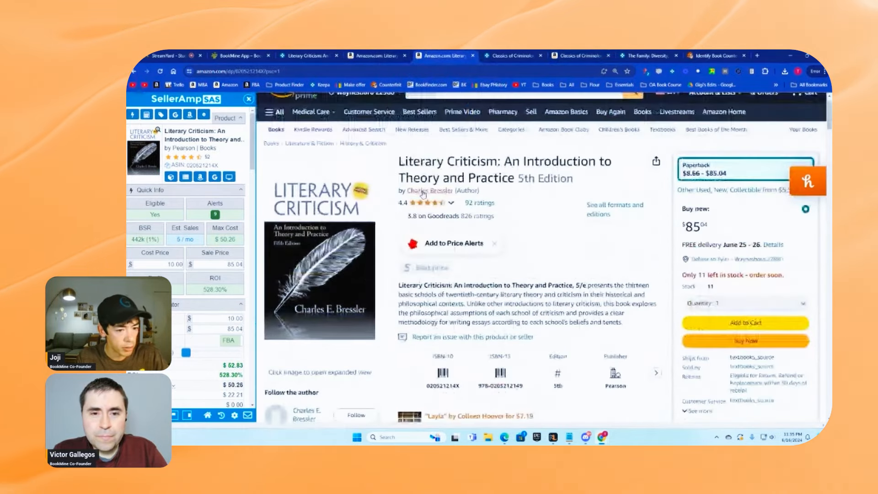
Reach The Family's Amazon listing from its Keepa page and scroll to the SellerAmp stats
scroll("down", 3)
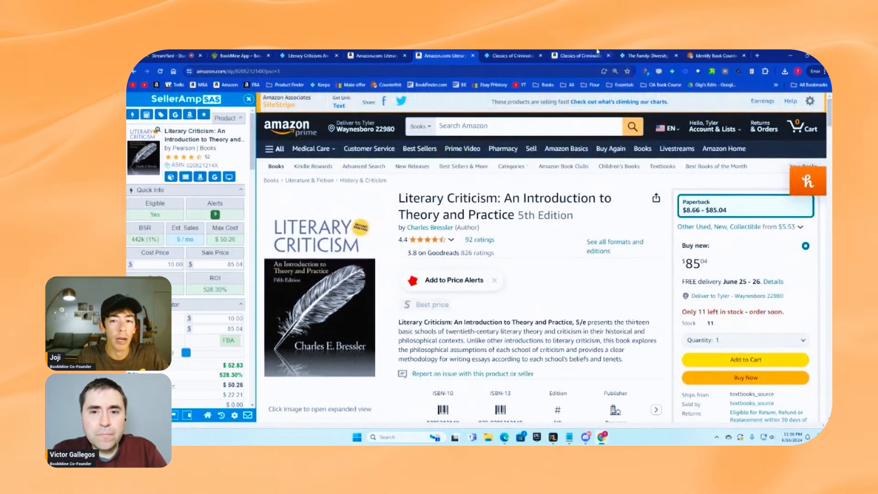
left_click(648, 55)
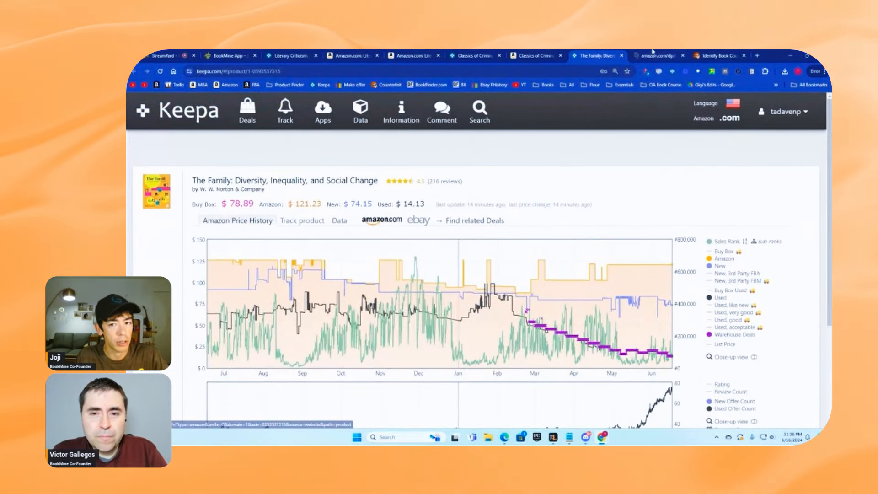
left_click(658, 56)
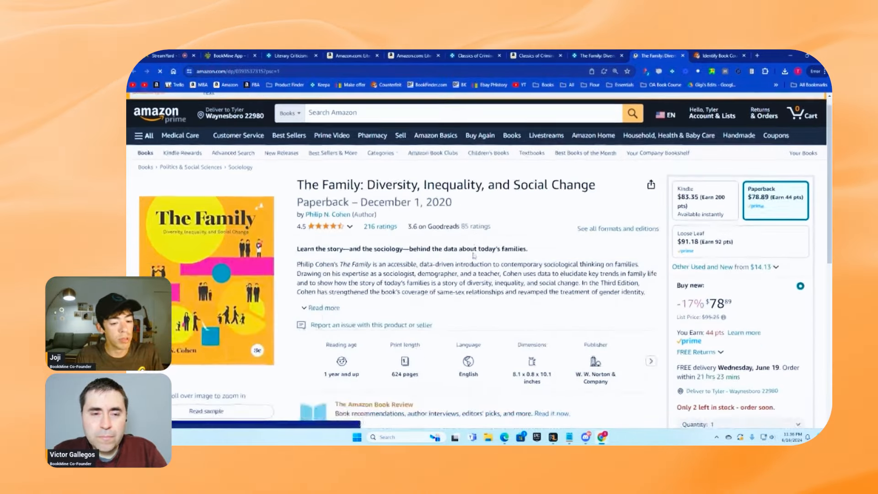
scroll("down", 3)
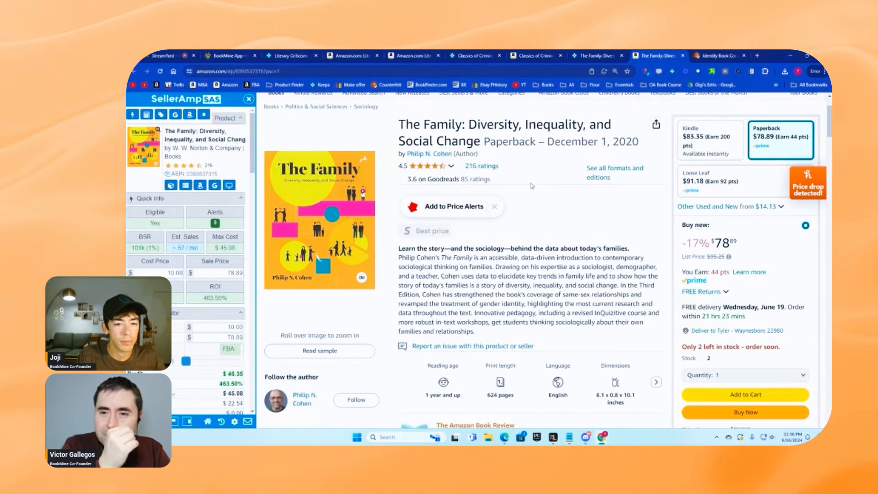
scroll("down", 3)
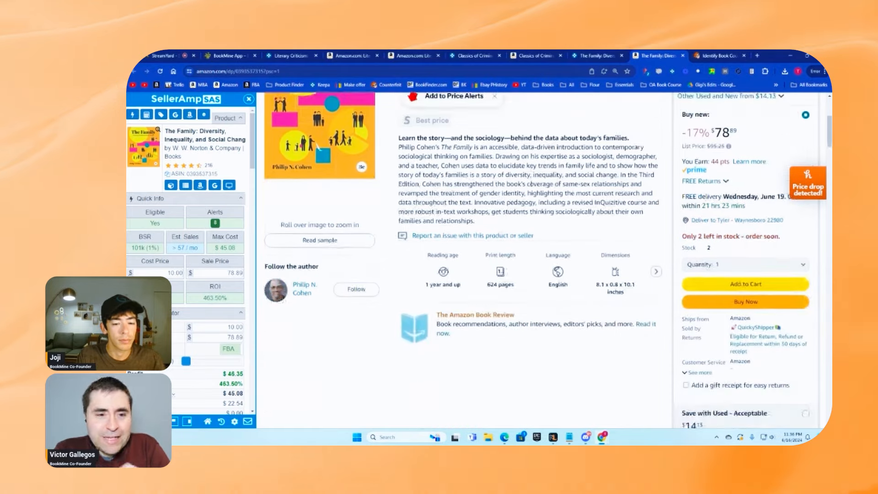
scroll("down", 3)
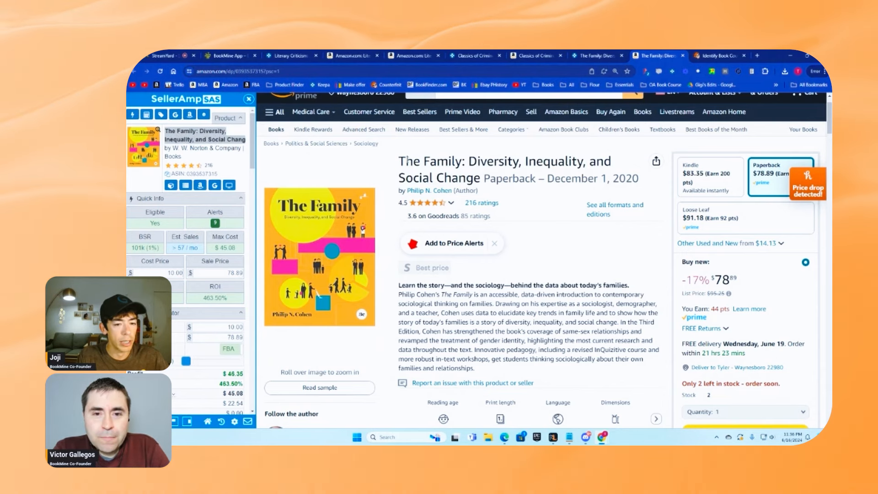
mouse_move(320, 258)
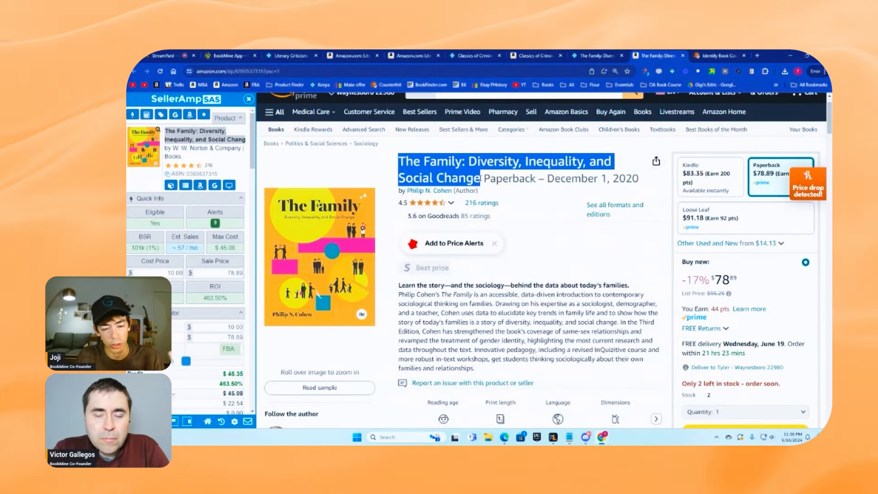
Scroll to The Family's embedded Keepa one-year chart with used offers rising to about 73
scroll("down", 3)
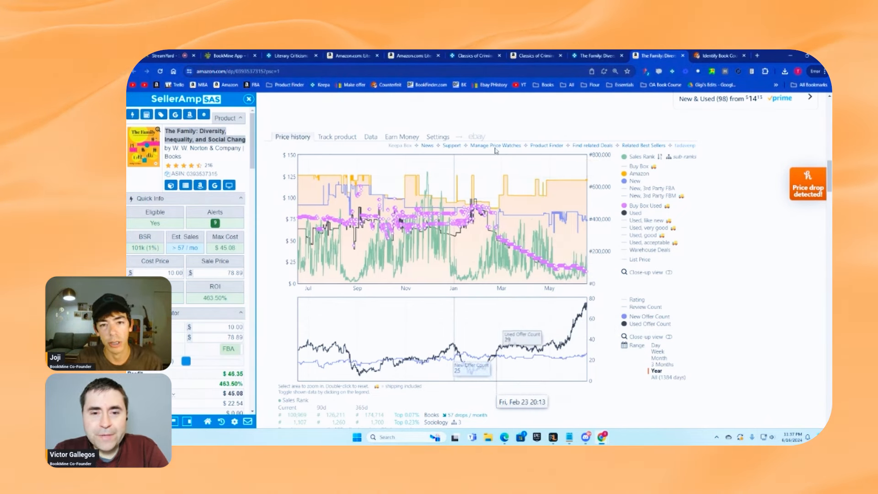
mouse_move(474, 55)
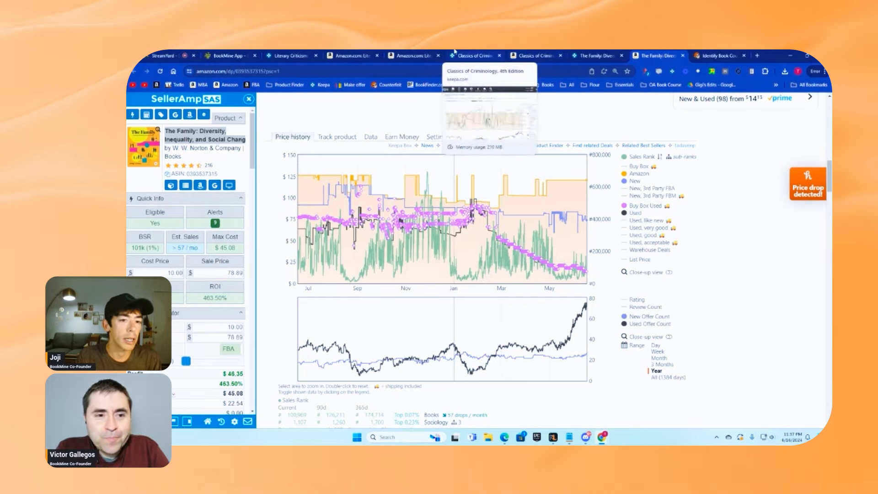
left_click(414, 55)
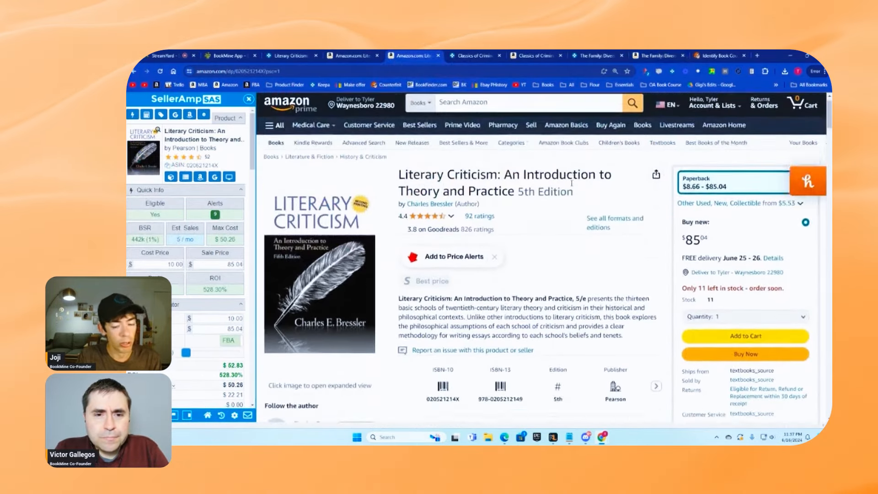
scroll("down", 3)
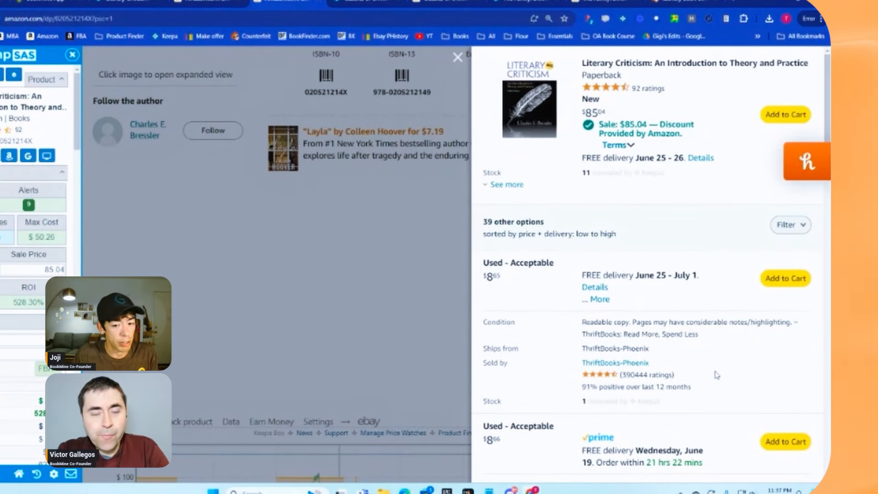
left_click(787, 224)
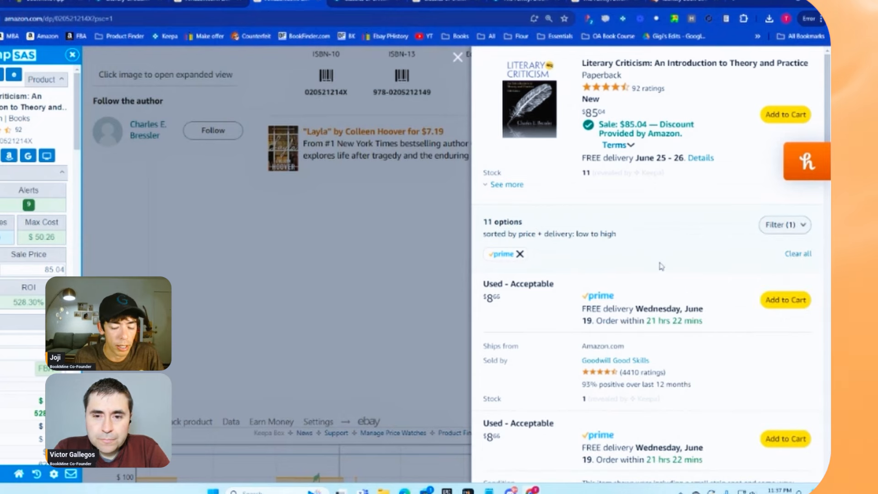
scroll("down", 3)
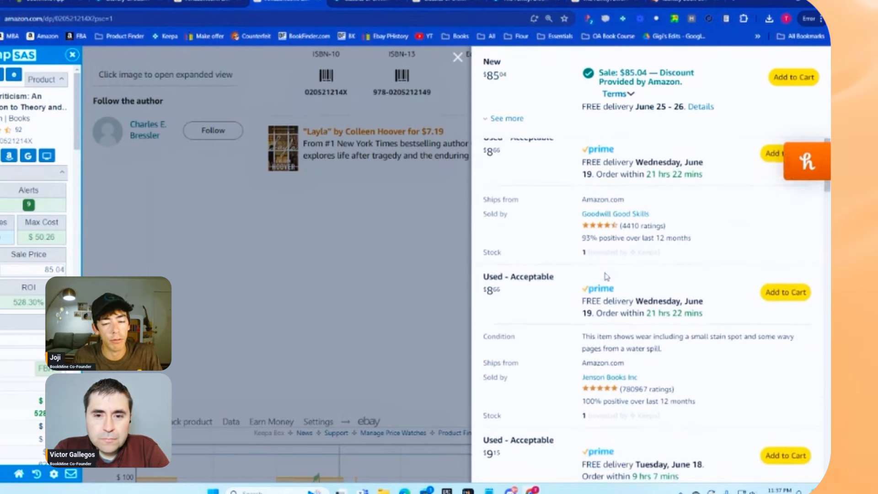
scroll("down", 3)
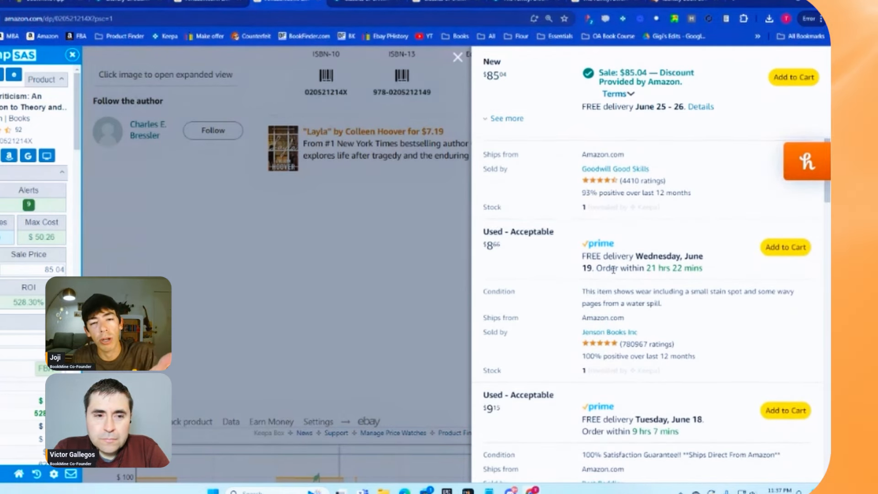
scroll("down", 3)
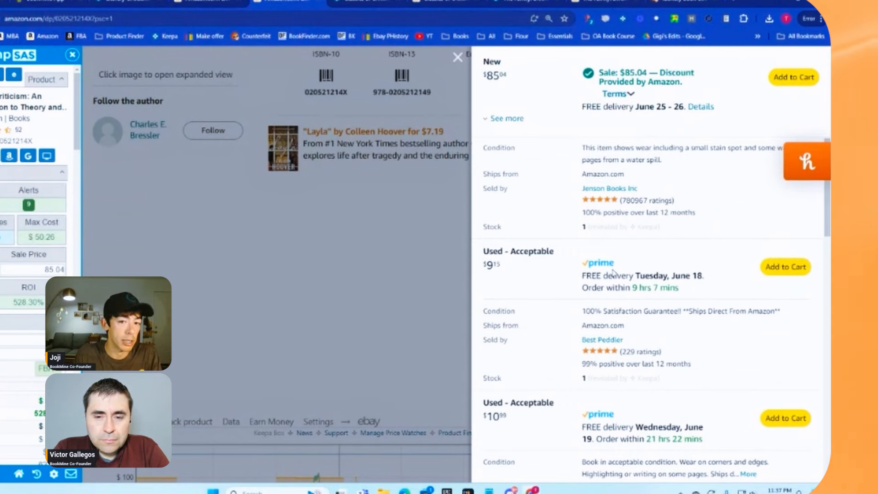
scroll("down", 3)
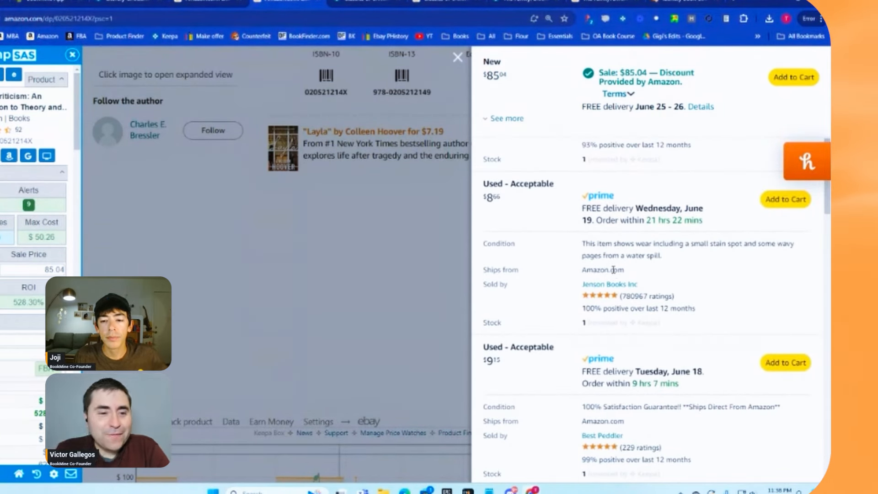
scroll("down", 3)
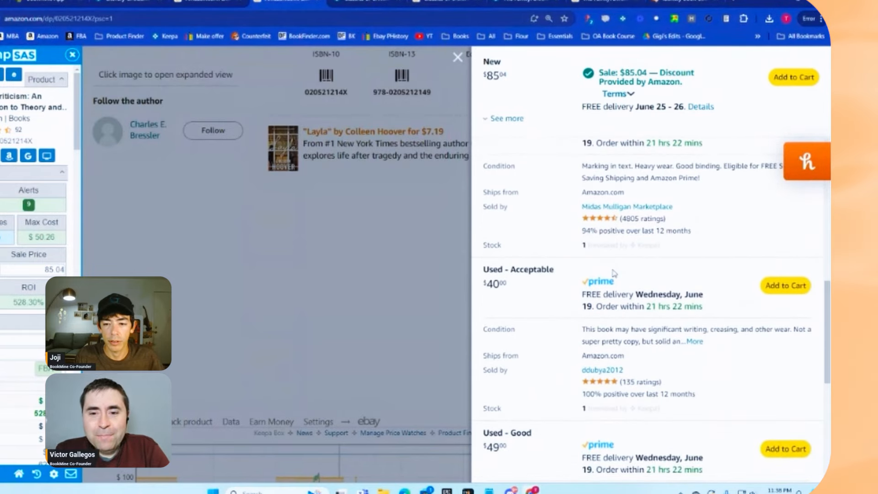
scroll("down", 3)
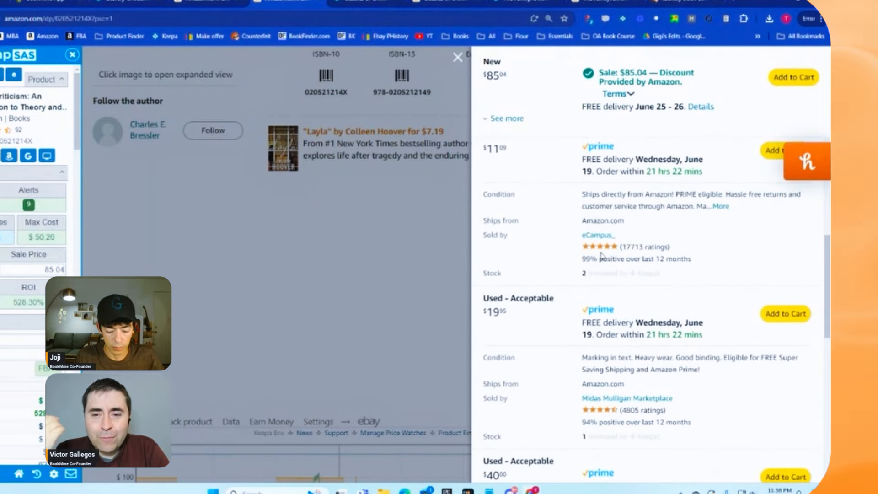
scroll("down", 3)
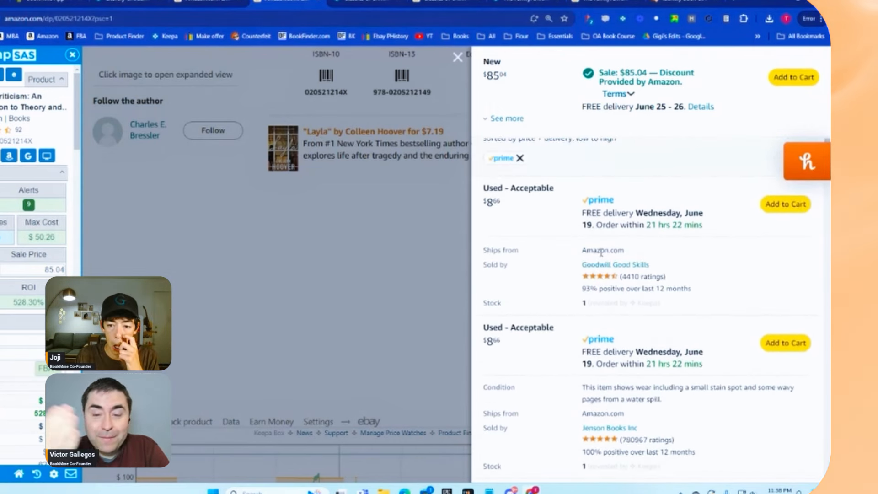
scroll("down", 3)
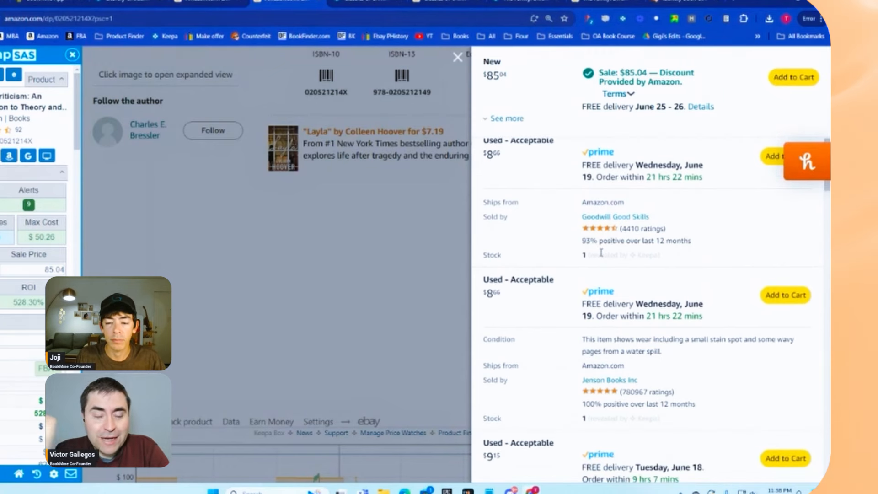
scroll("down", 3)
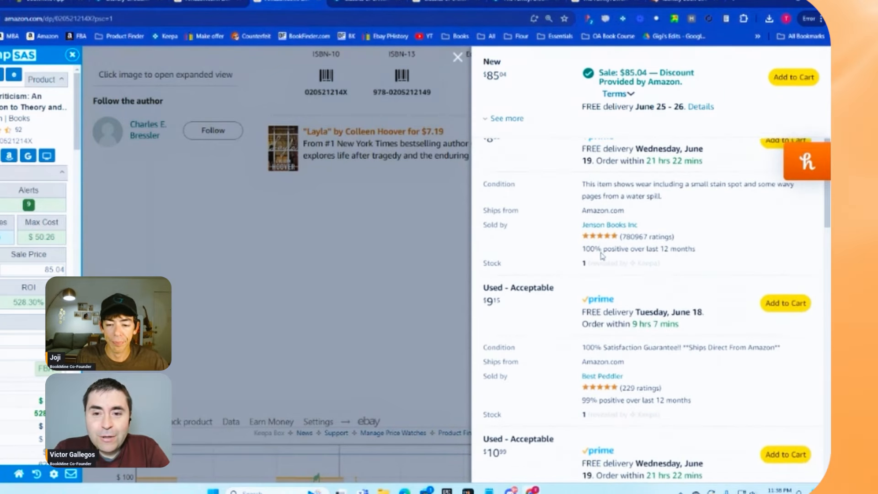
scroll("down", 3)
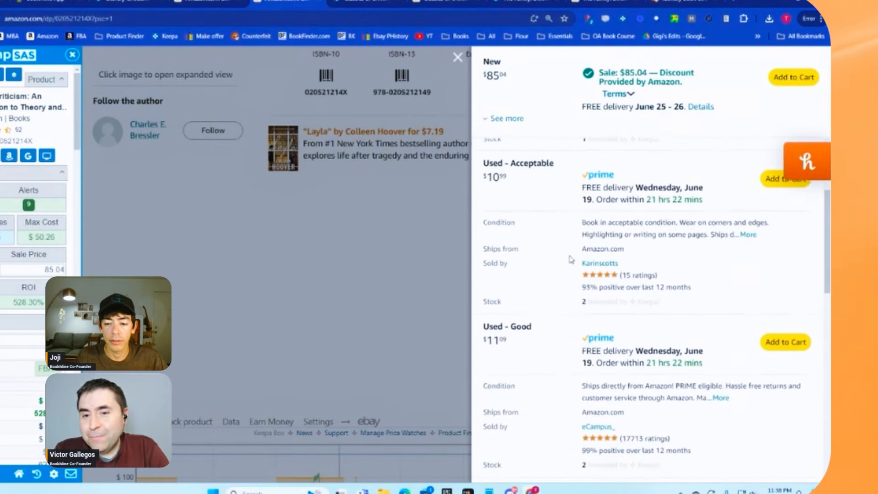
scroll("down", 3)
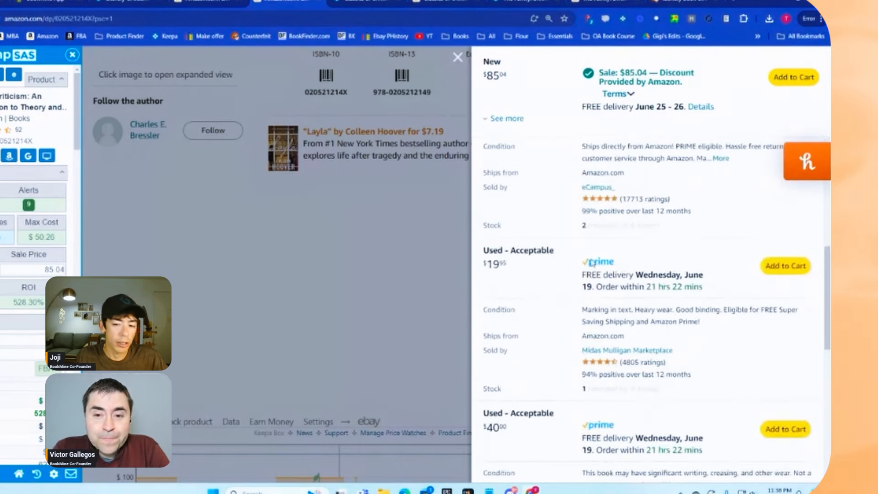
scroll("down", 3)
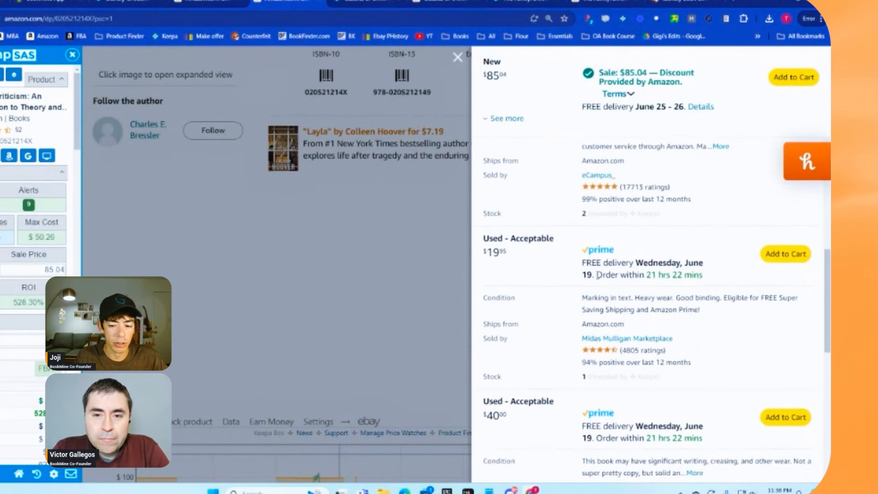
scroll("down", 3)
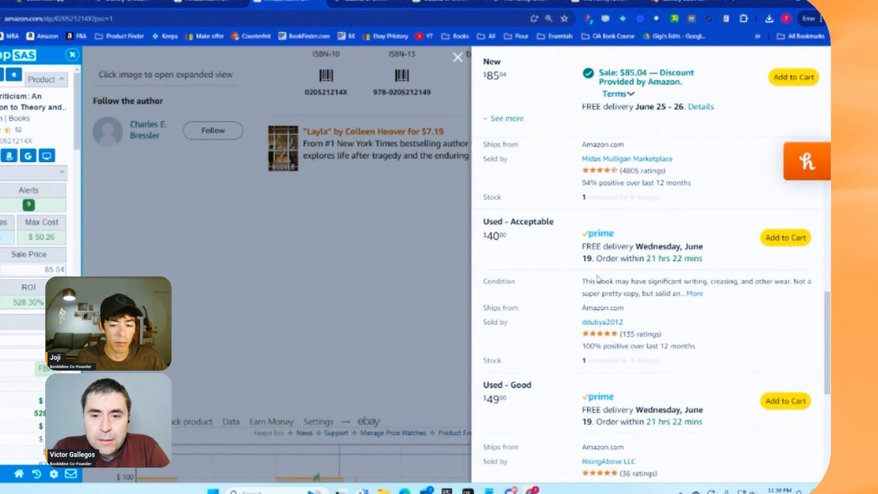
scroll("down", 3)
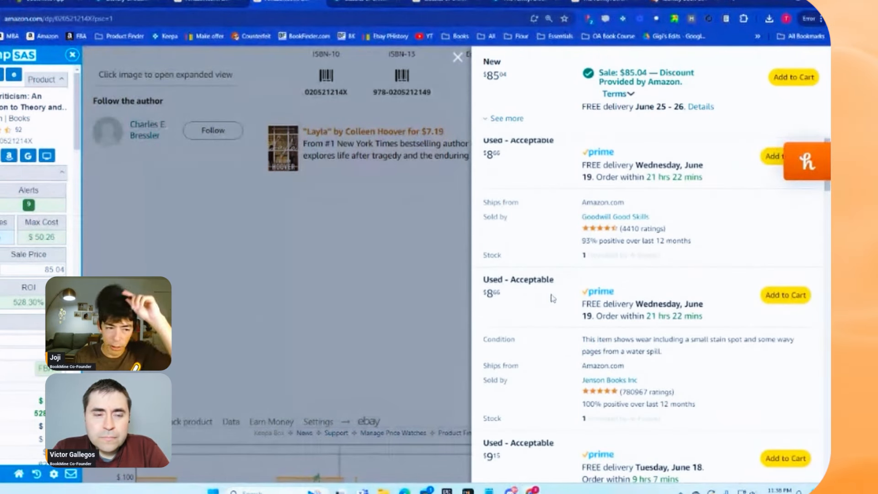
mouse_move(611, 235)
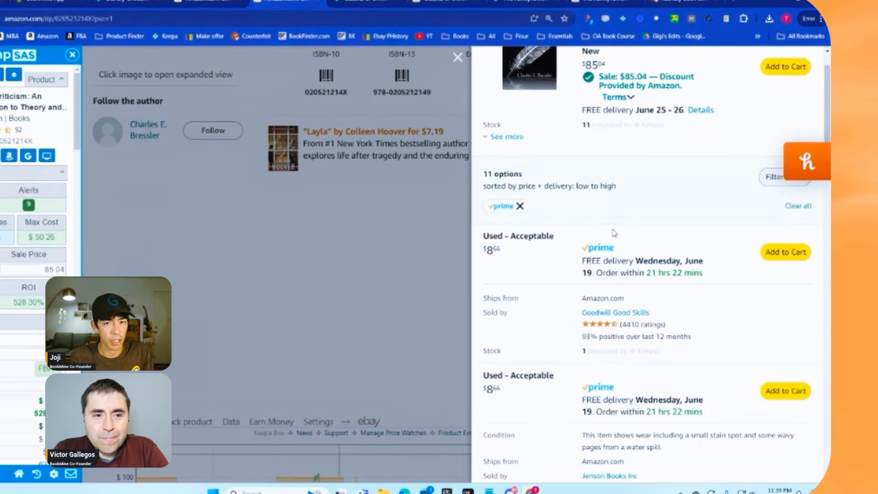
scroll("down", 3)
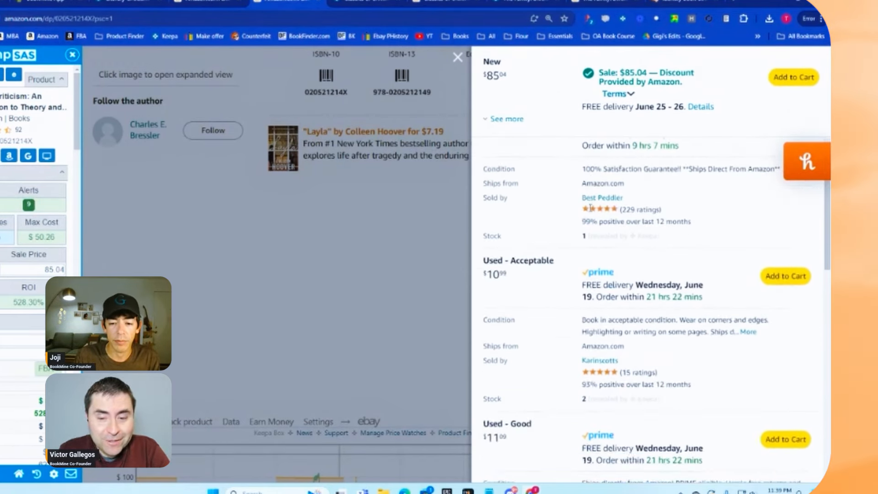
scroll("down", 3)
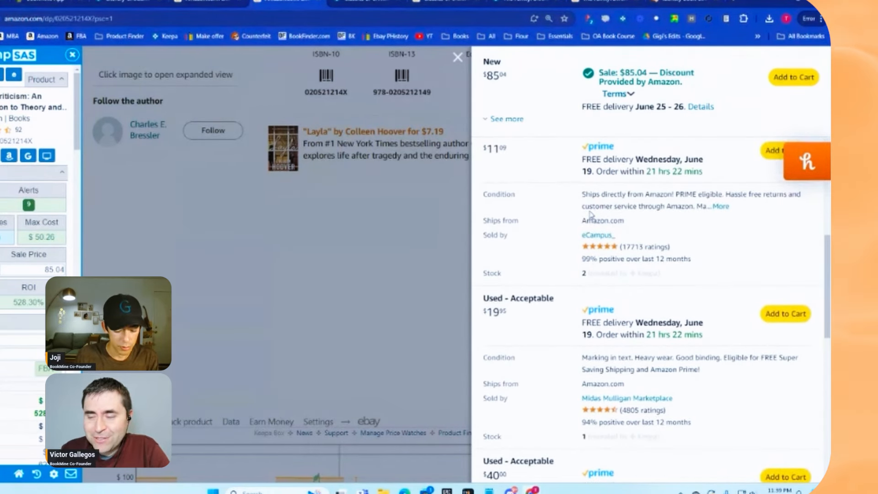
scroll("down", 3)
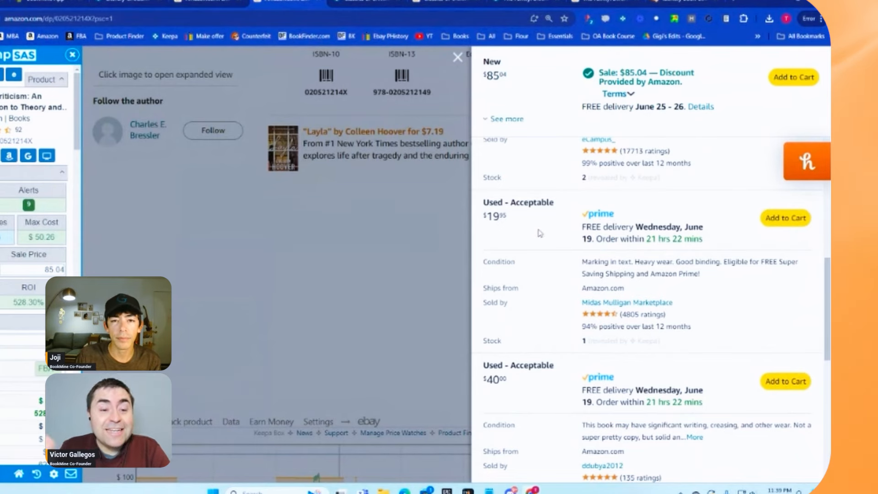
scroll("down", 3)
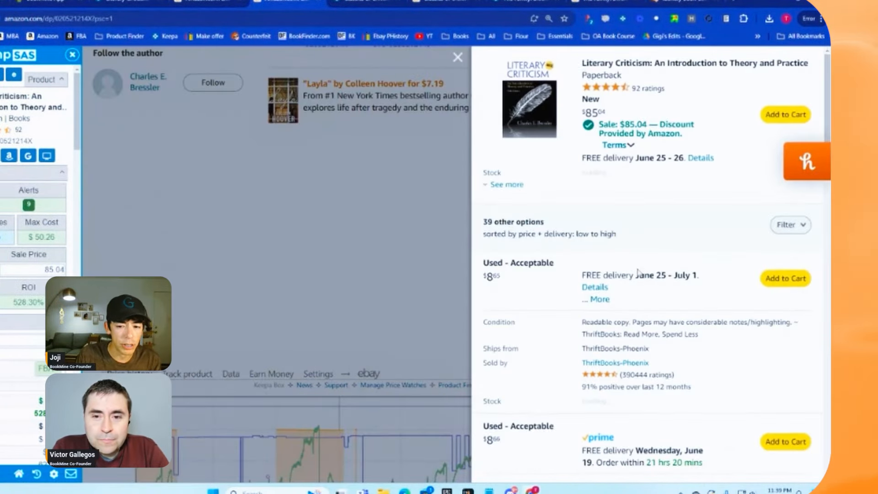
Scroll the full 39-offer list down to Literary Criticism's embedded Keepa one-year chart
scroll("down", 3)
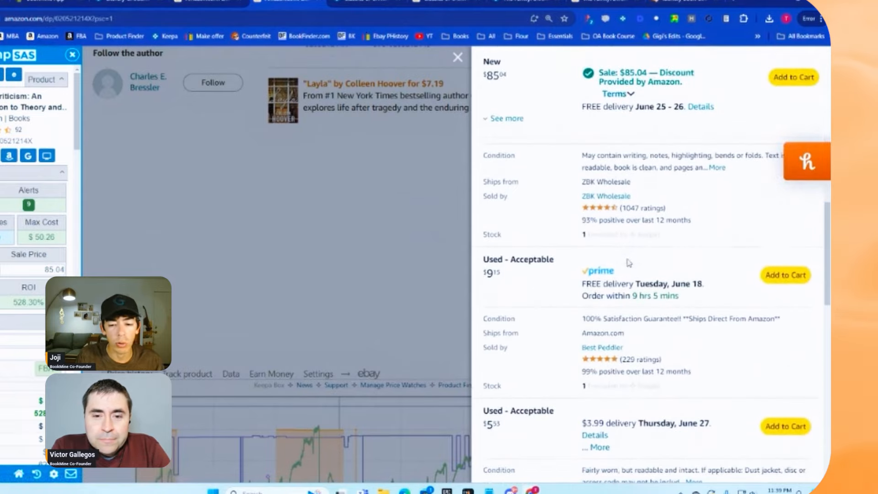
scroll("down", 3)
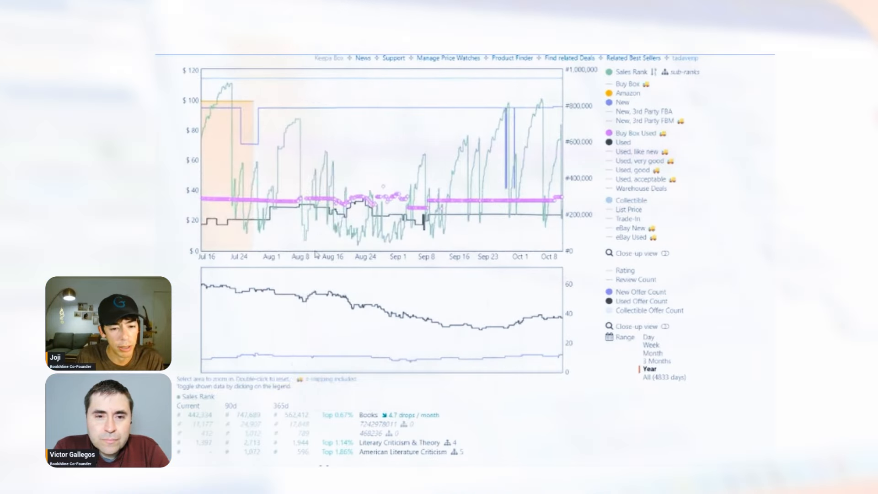
mouse_move(334, 242)
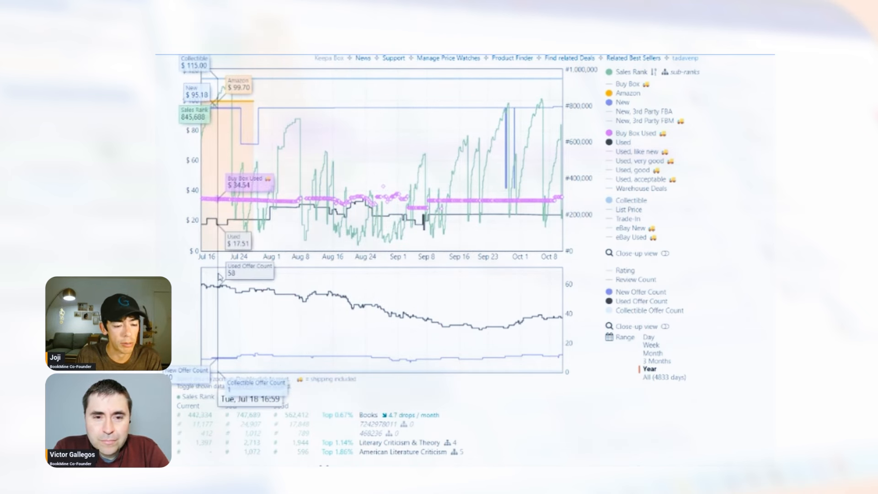
mouse_move(485, 335)
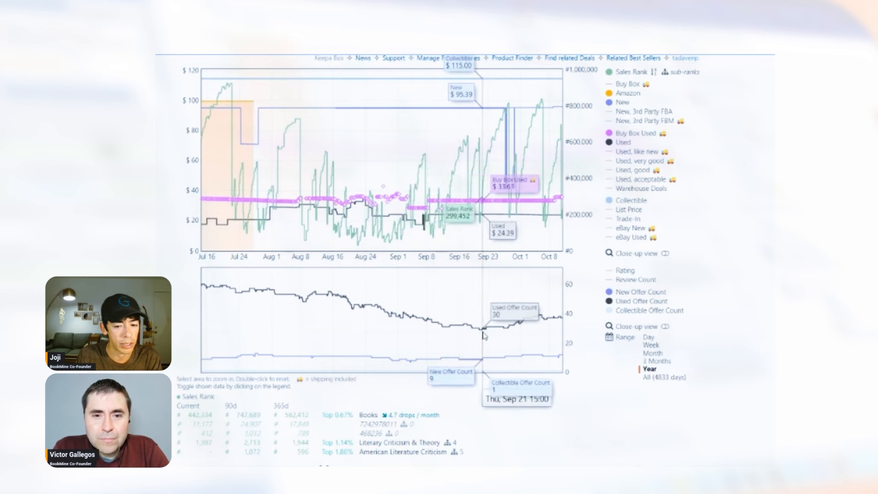
mouse_move(195, 285)
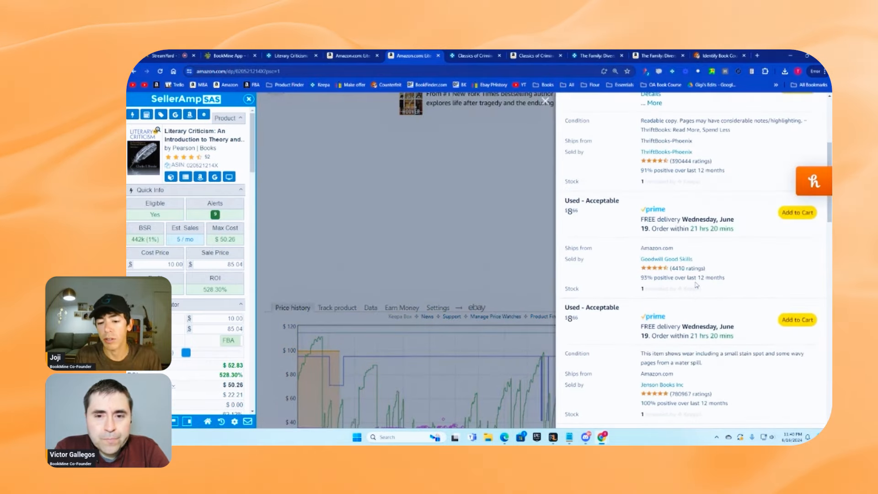
Leave the Literary Criticism offers and return to The Family: Diversity, Inequality, and Social Change's product page
left_click(790, 225)
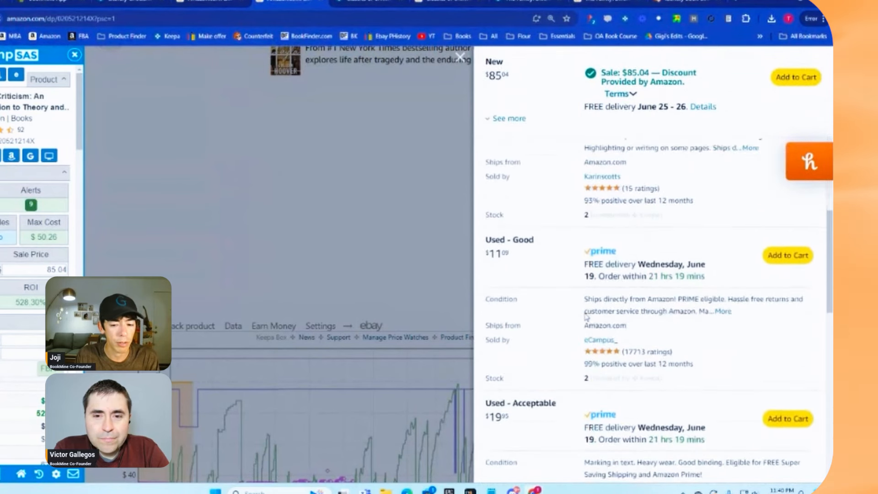
scroll("down", 3)
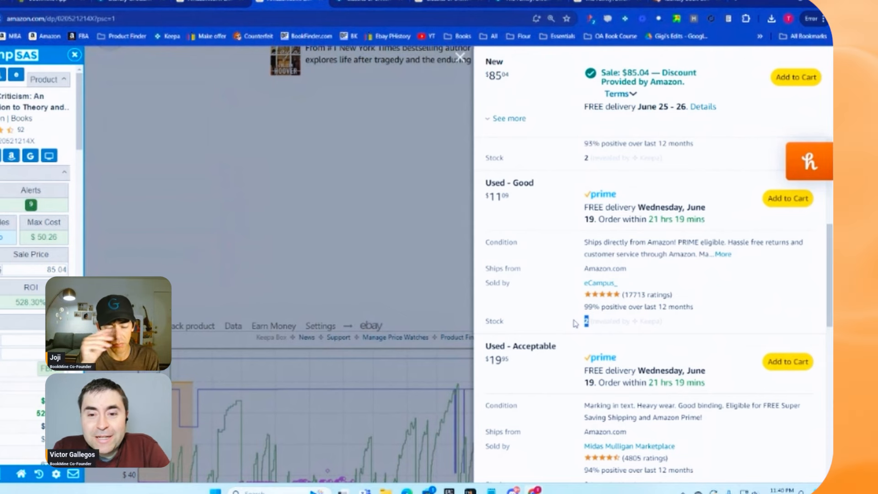
scroll("down", 3)
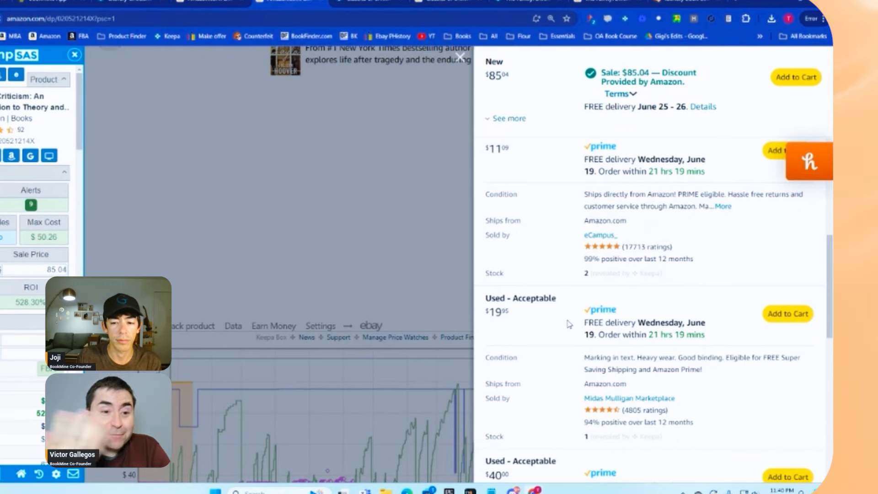
mouse_move(442, 307)
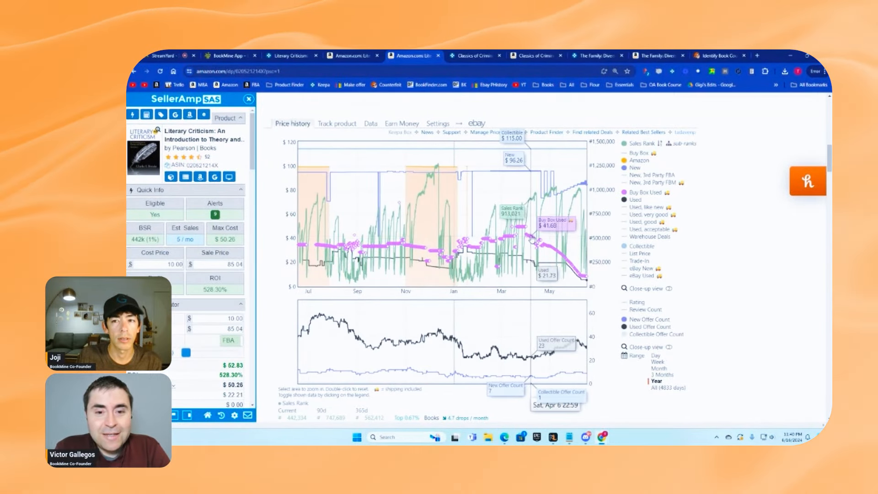
left_click(658, 54)
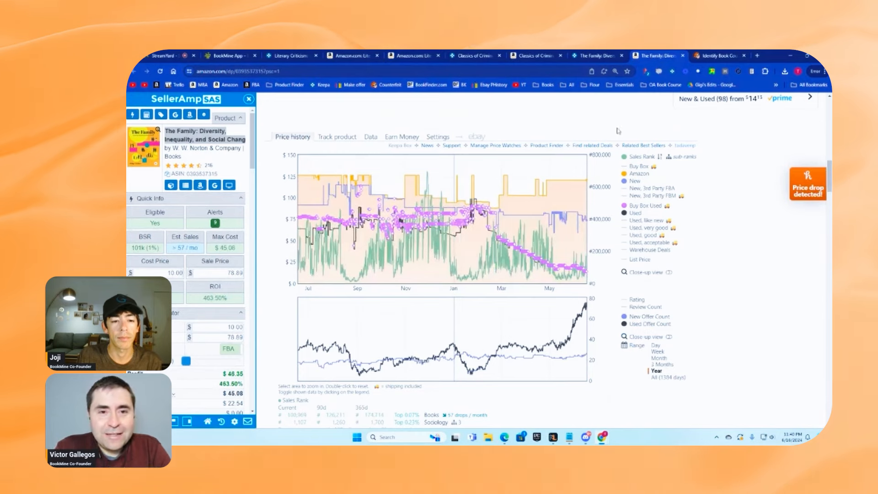